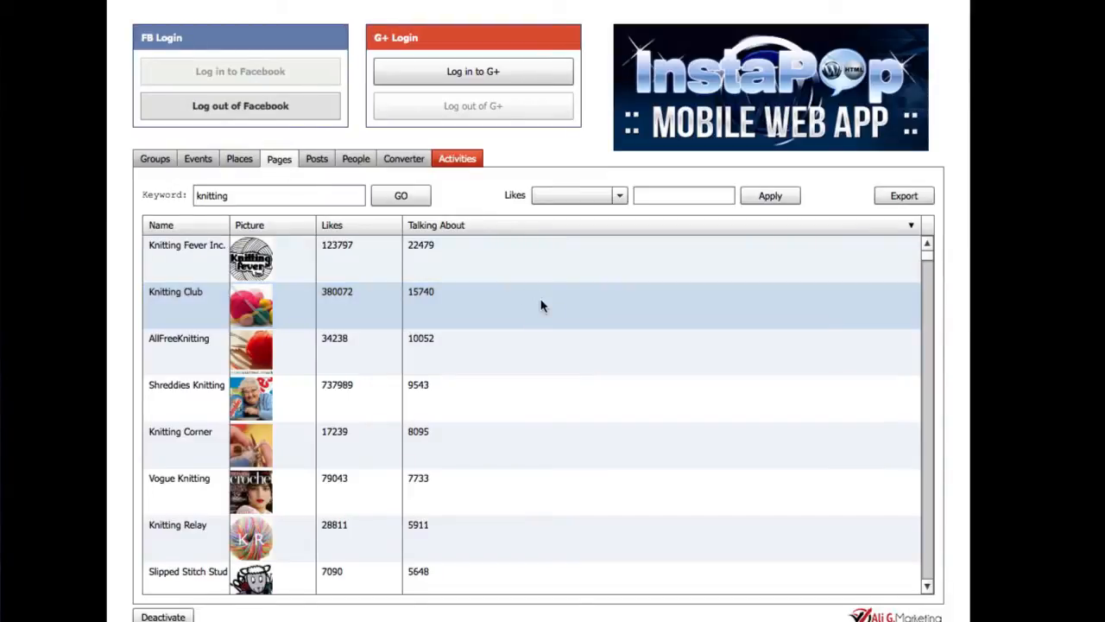
# - Open the Knitting Club Facebook page from the 'knitting' page results
pyautogui.click(543, 305)
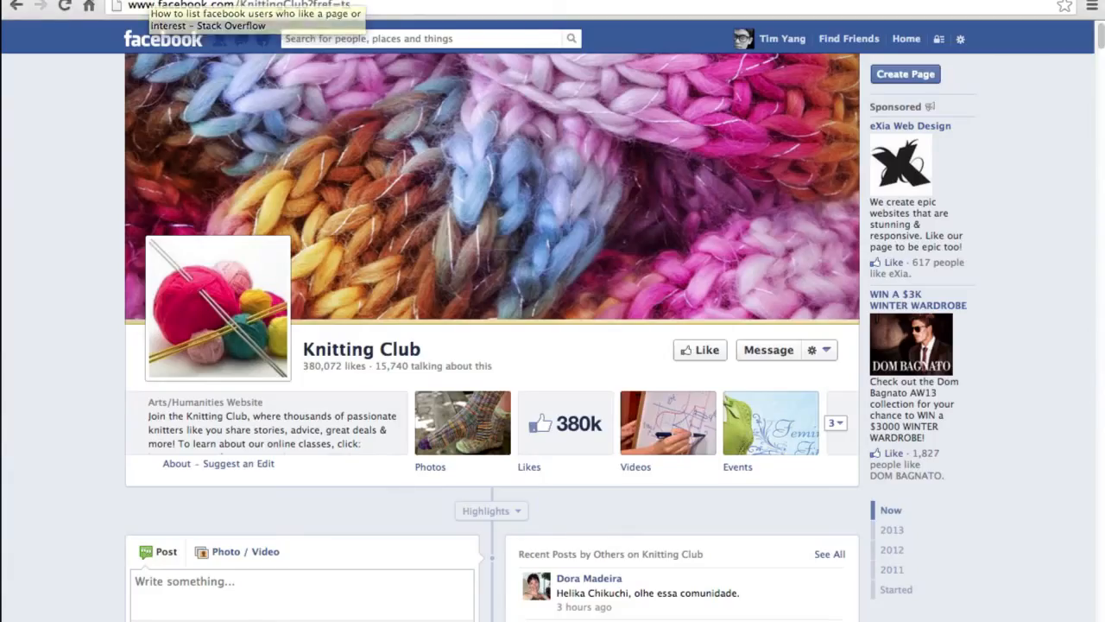
# - Read the Stack Overflow question on page likers and its privacy-restriction answer
pyautogui.click(254, 19)
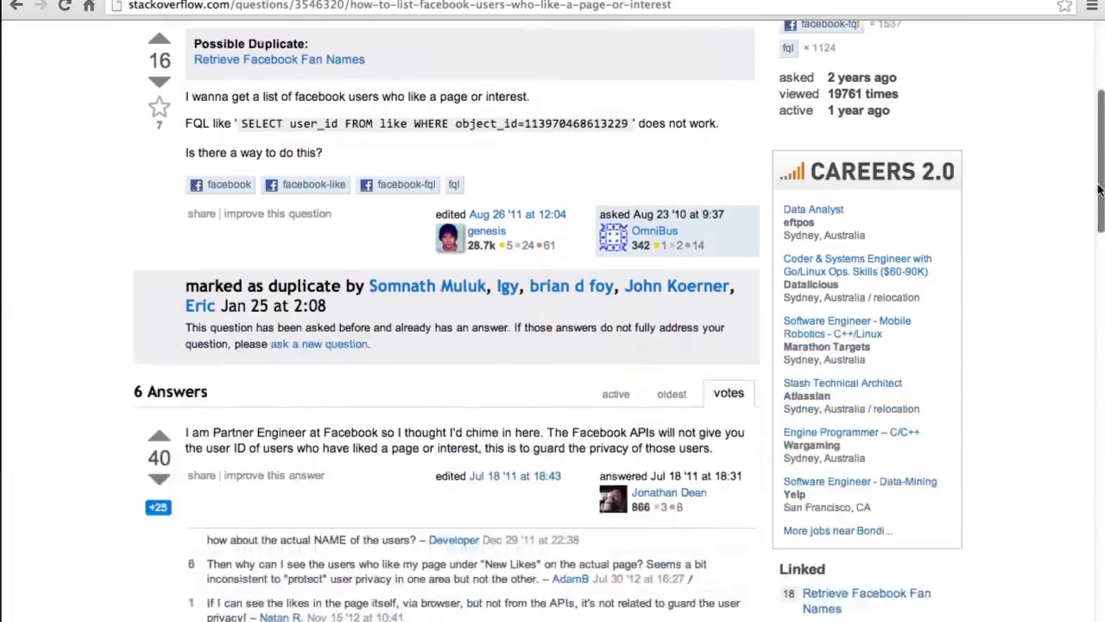
pyautogui.scroll(-3)
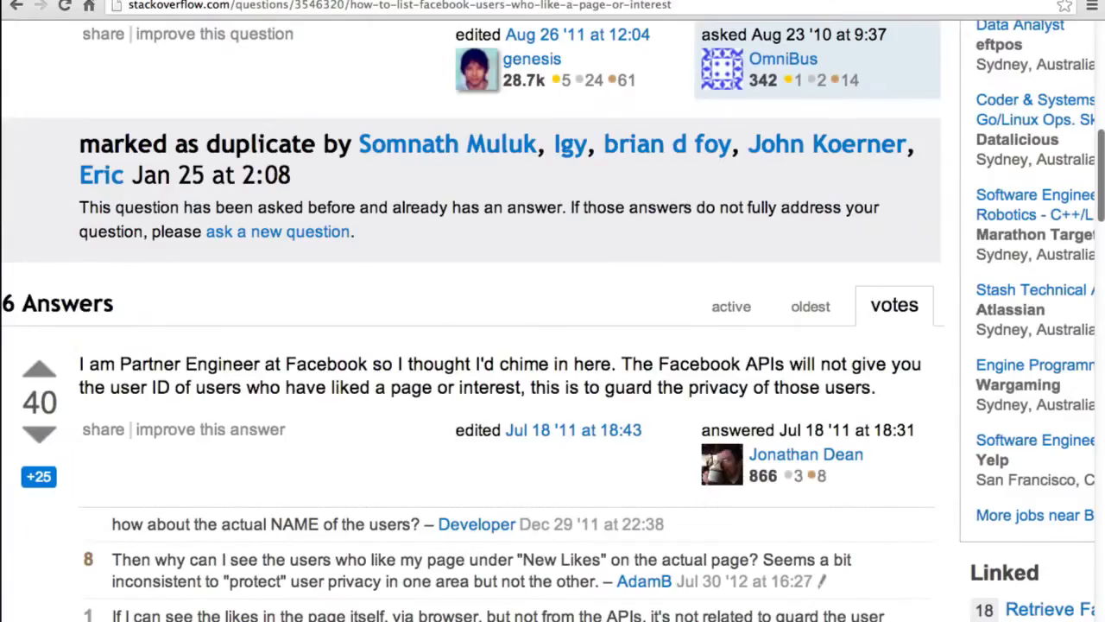
pyautogui.scroll(-3)
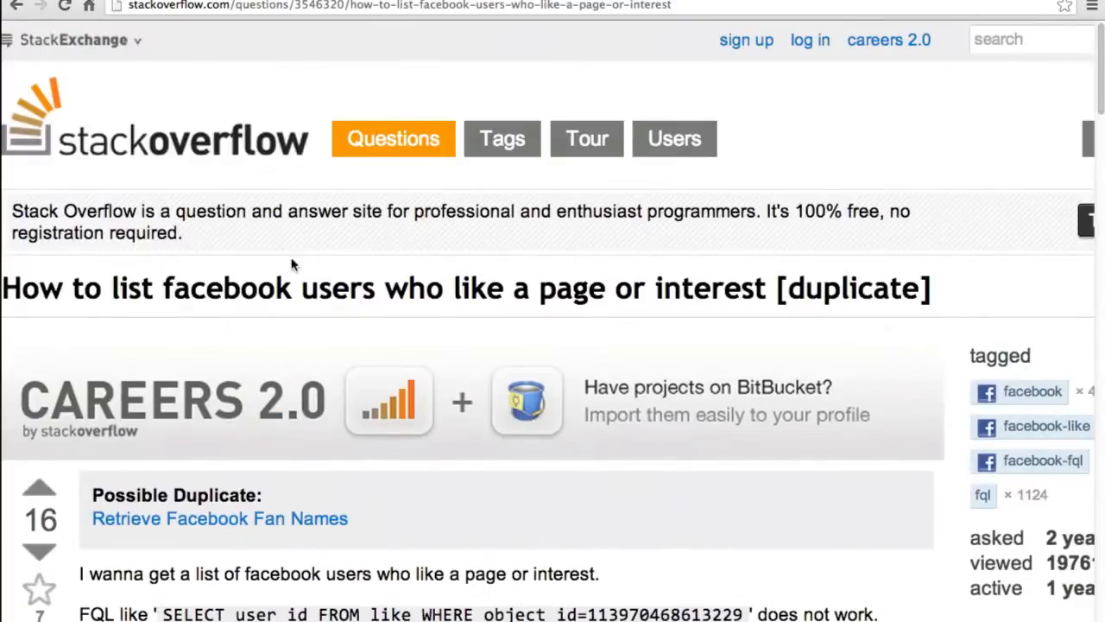
pyautogui.moveTo(539, 286)
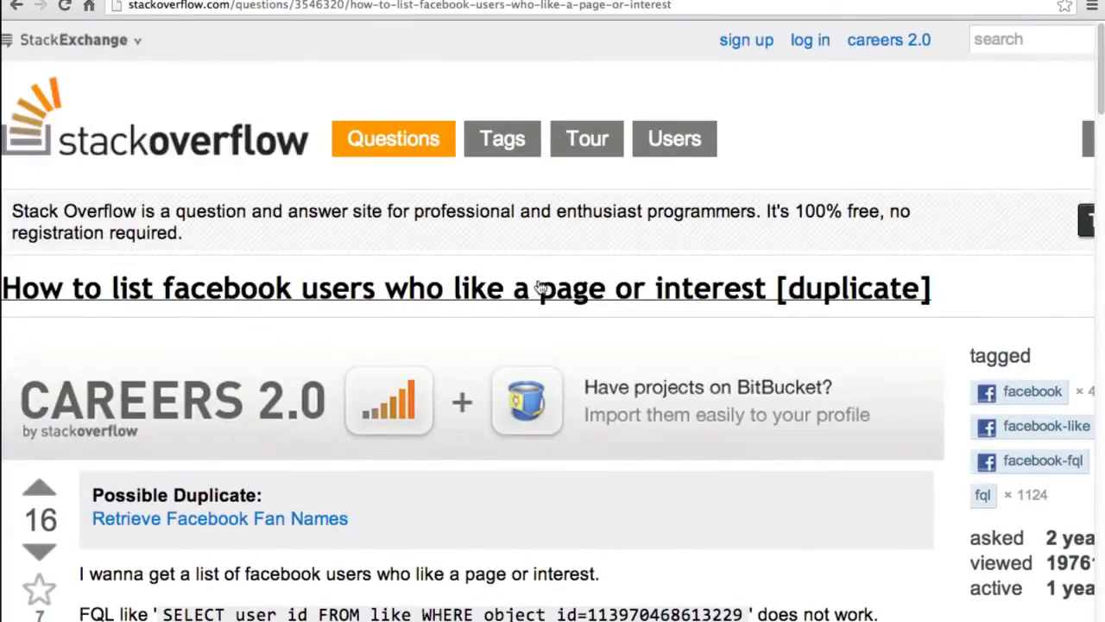
pyautogui.scroll(-3)
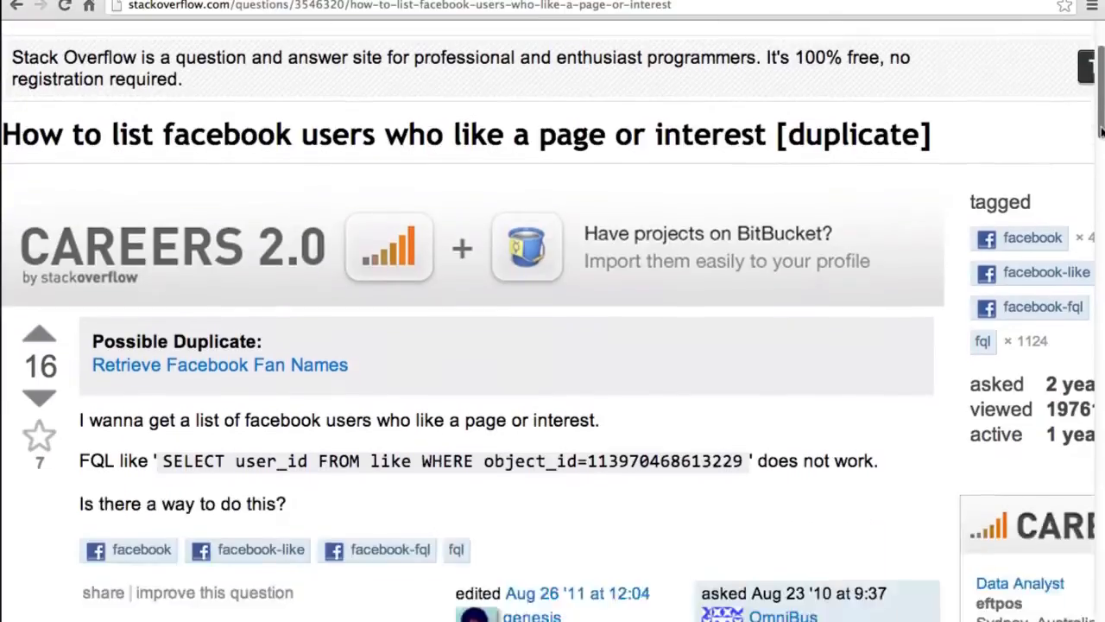
pyautogui.scroll(-3)
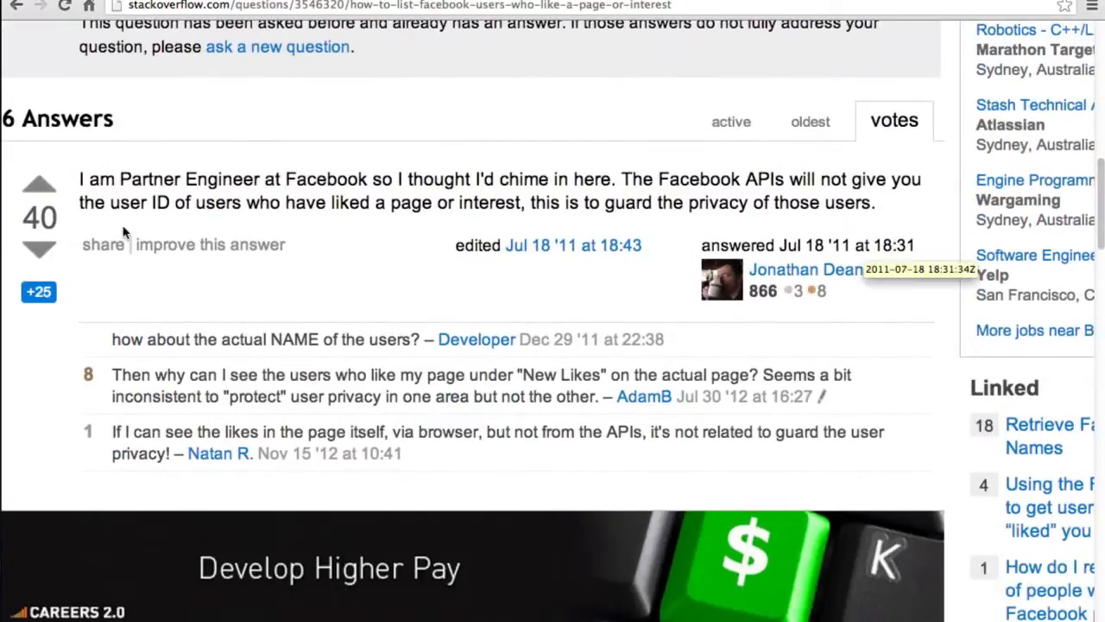
pyautogui.moveTo(262, 182)
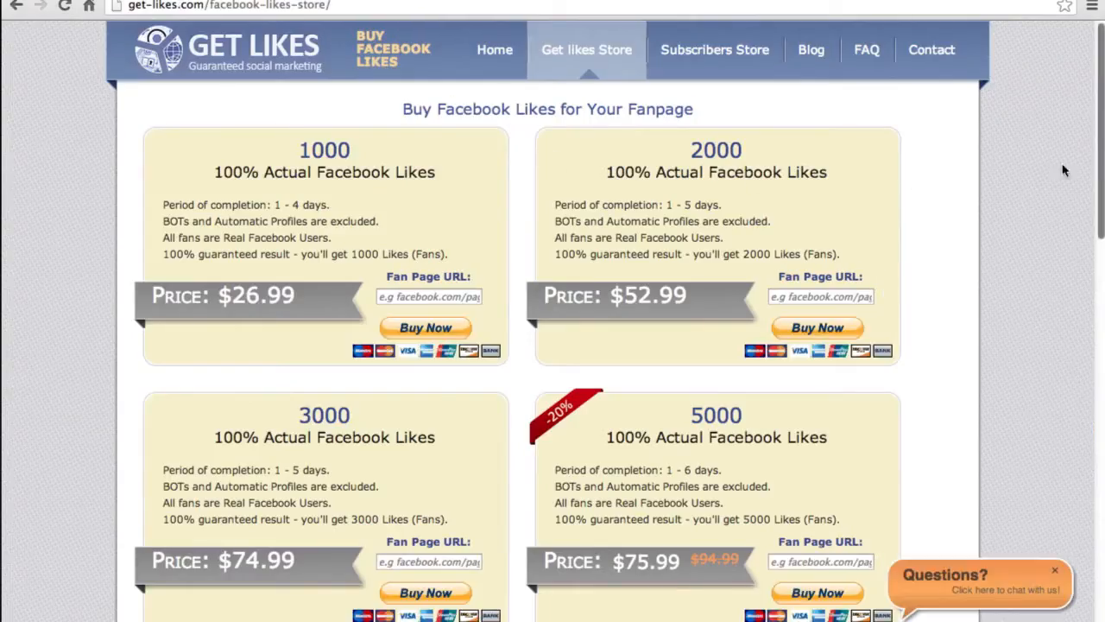
pyautogui.moveTo(231, 101)
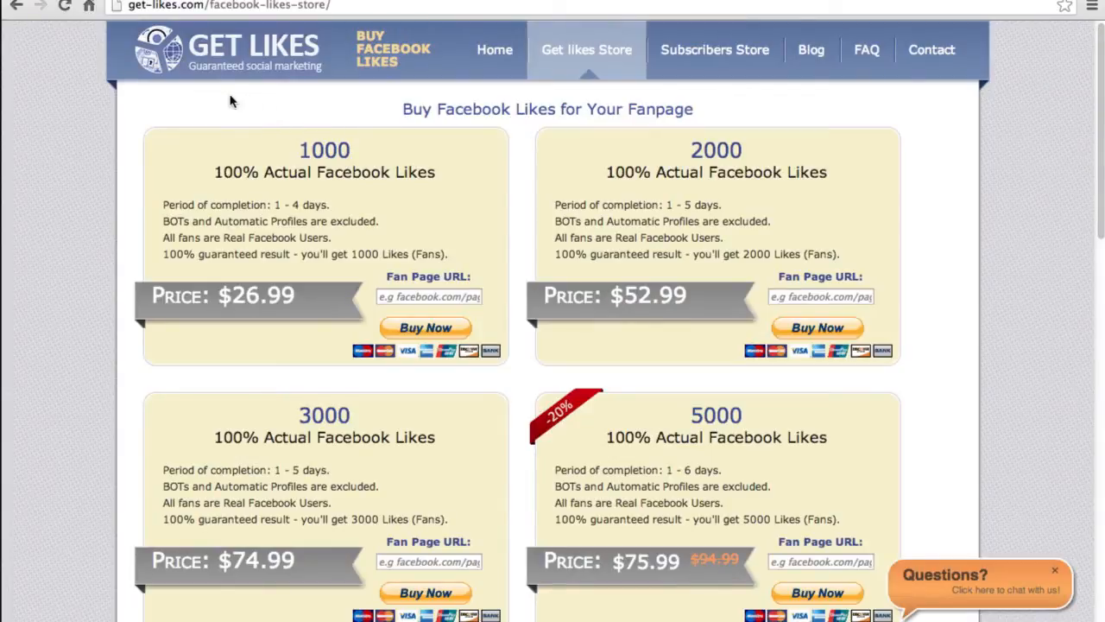
pyautogui.moveTo(676, 151)
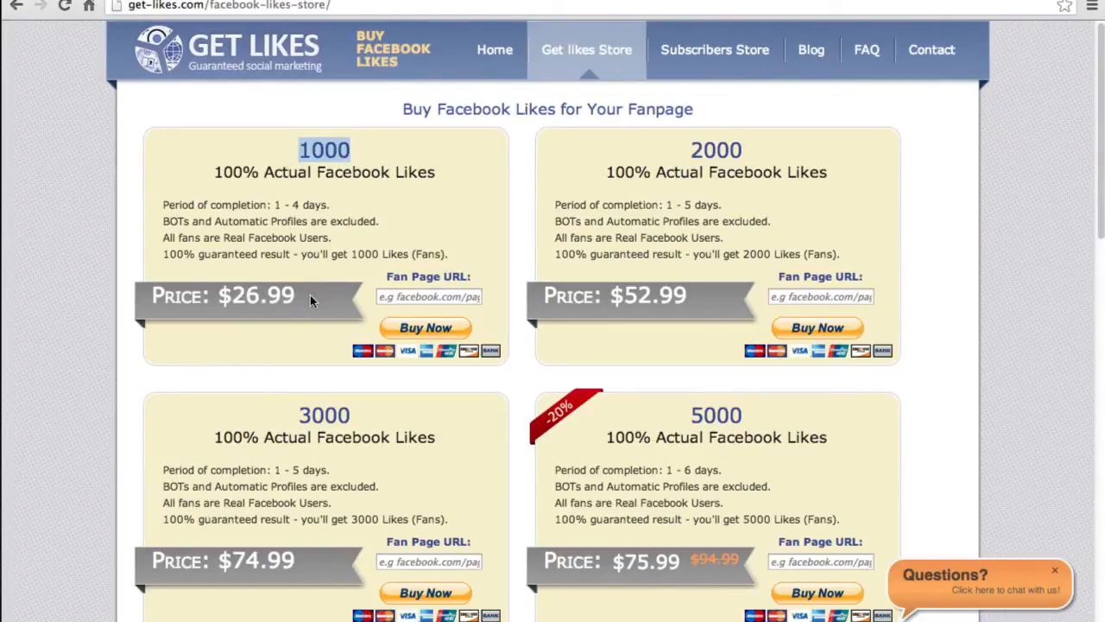
pyautogui.moveTo(679, 233)
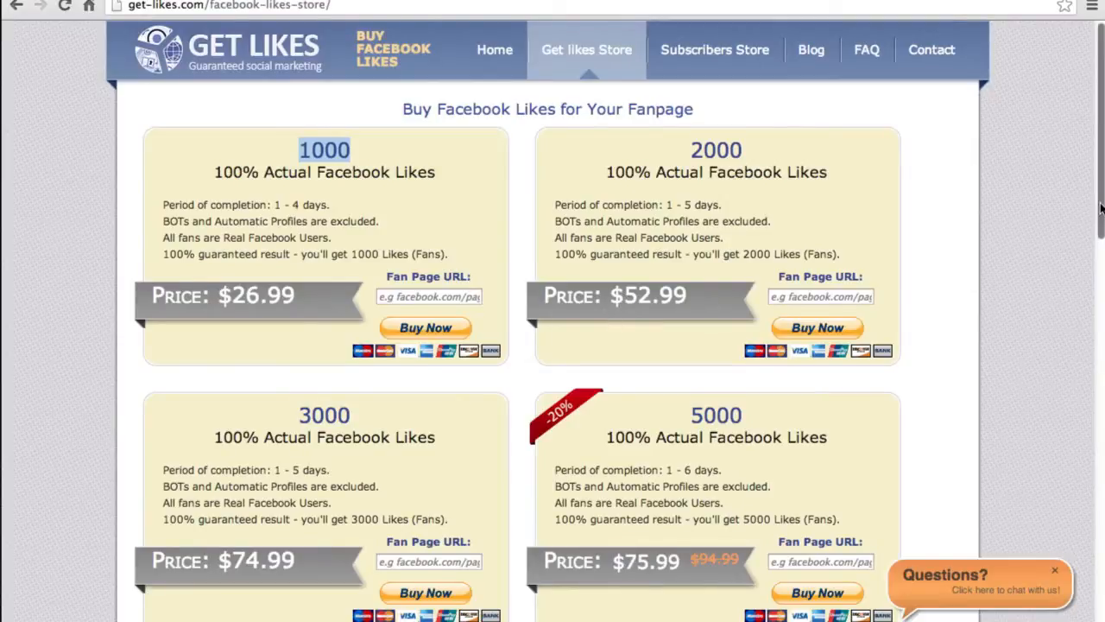
pyautogui.scroll(-3)
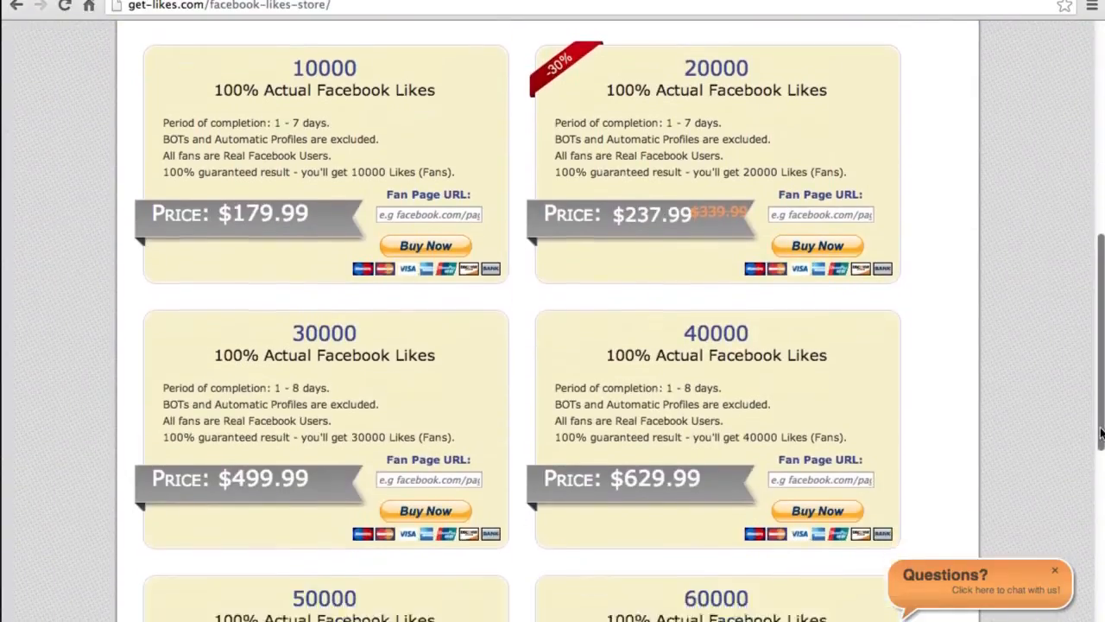
pyautogui.scroll(-3)
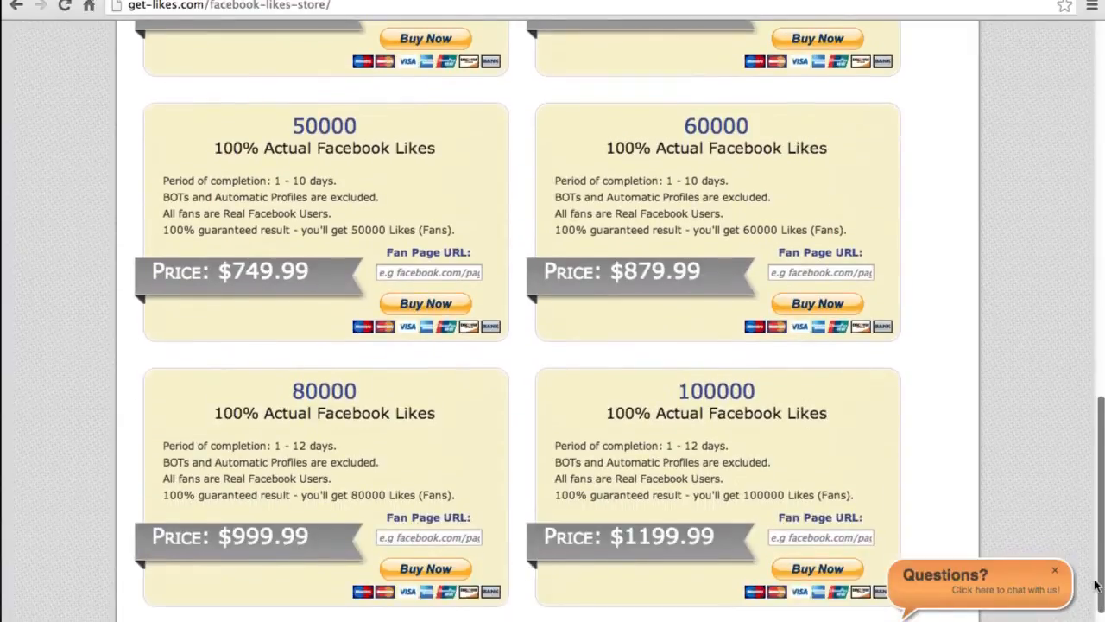
pyautogui.scroll(-3)
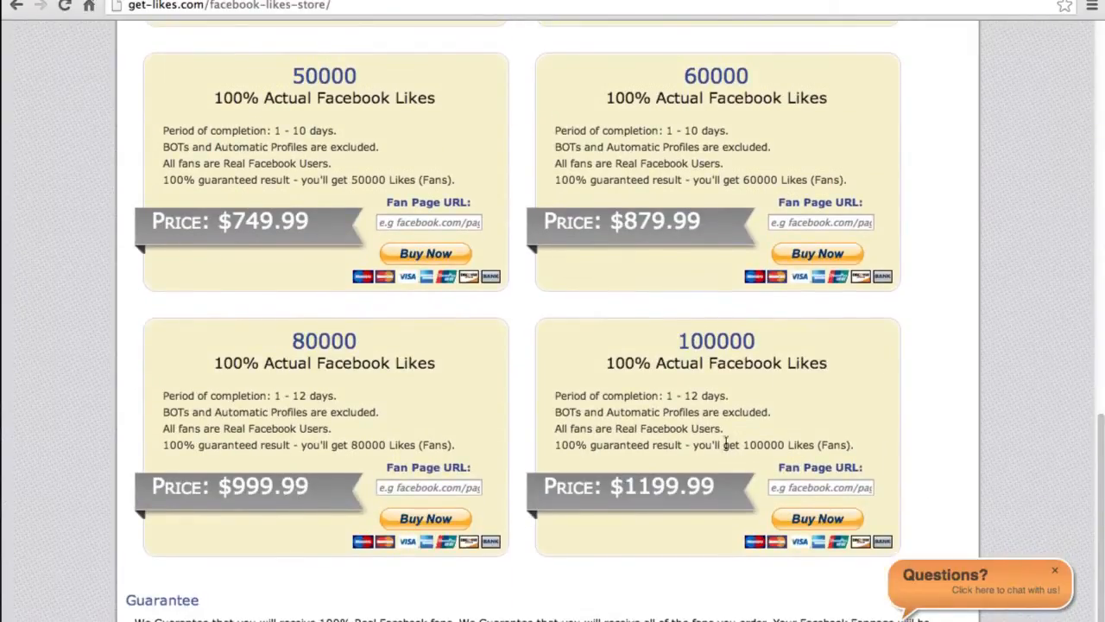
pyautogui.moveTo(988, 488)
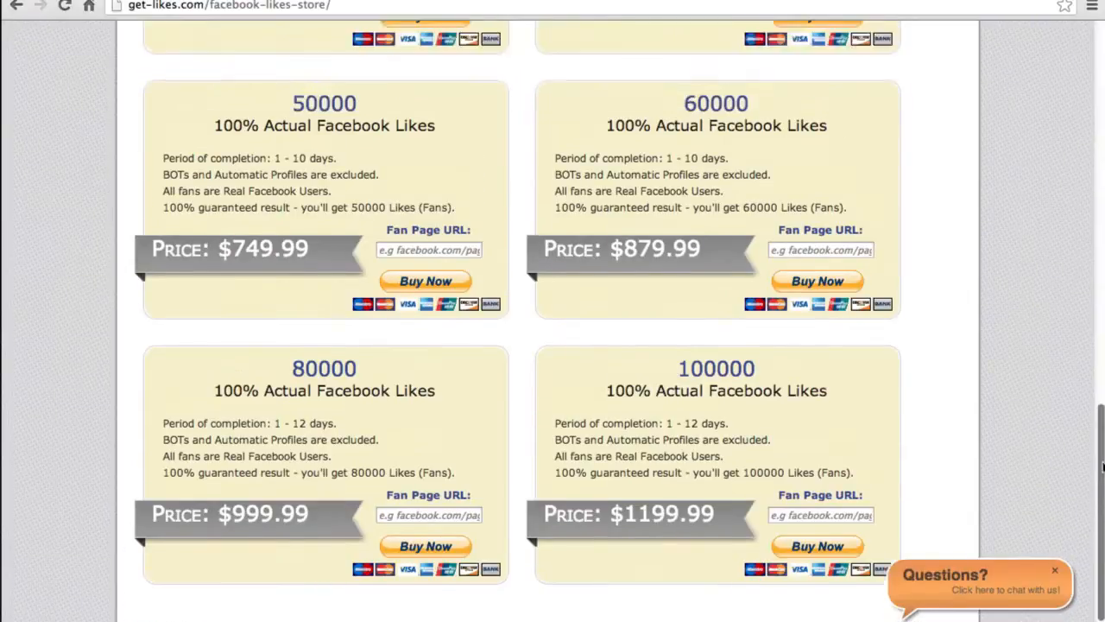
pyautogui.scroll(3)
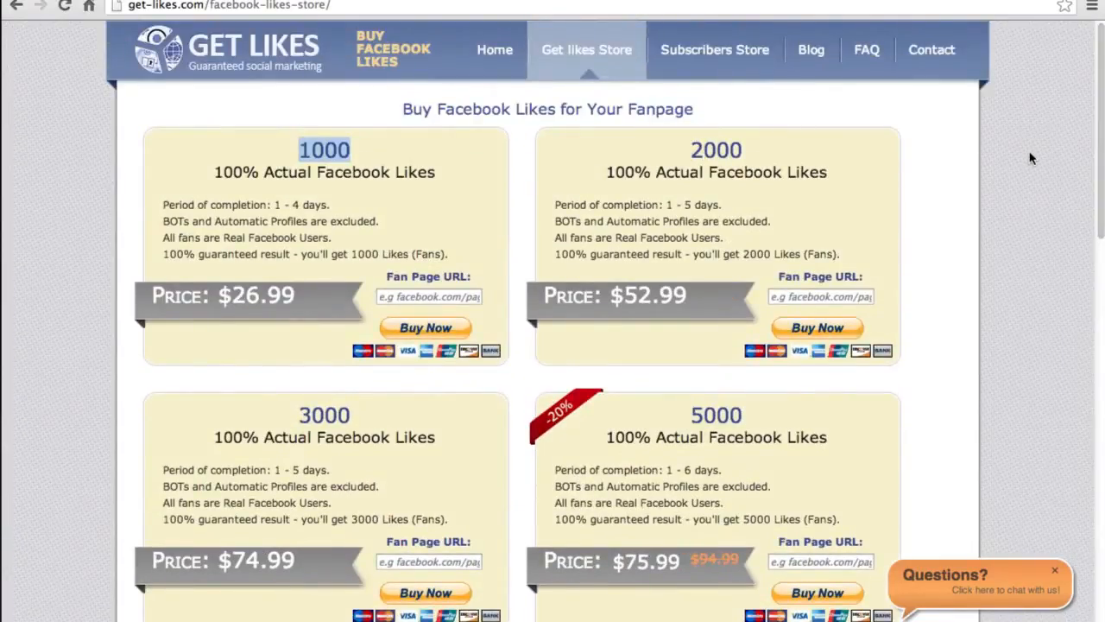
pyautogui.moveTo(629, 6)
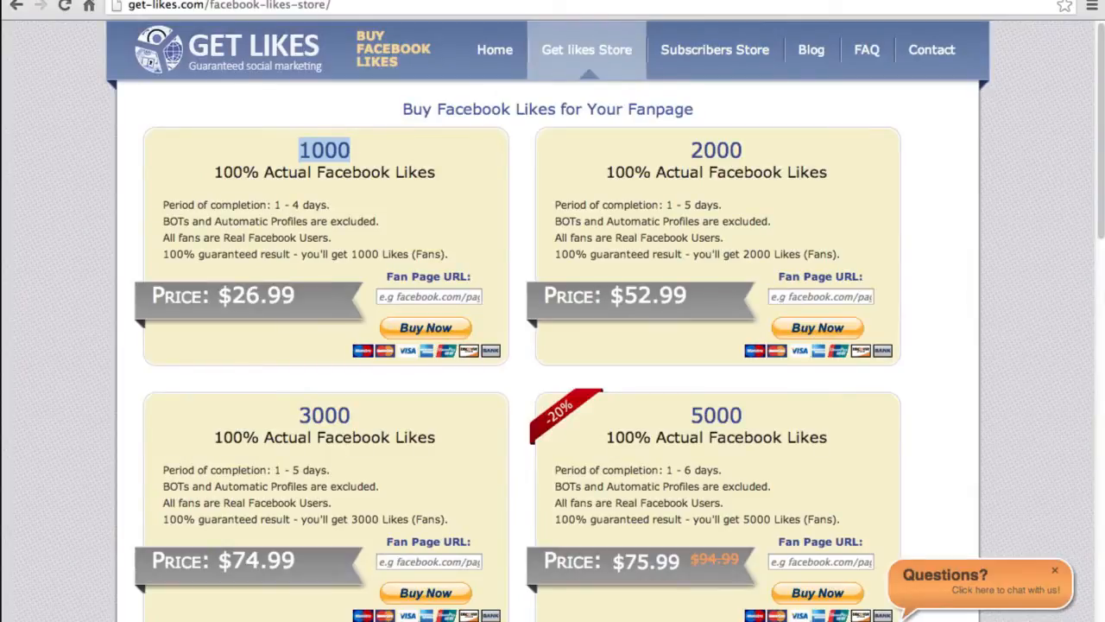
pyautogui.moveTo(766, 7)
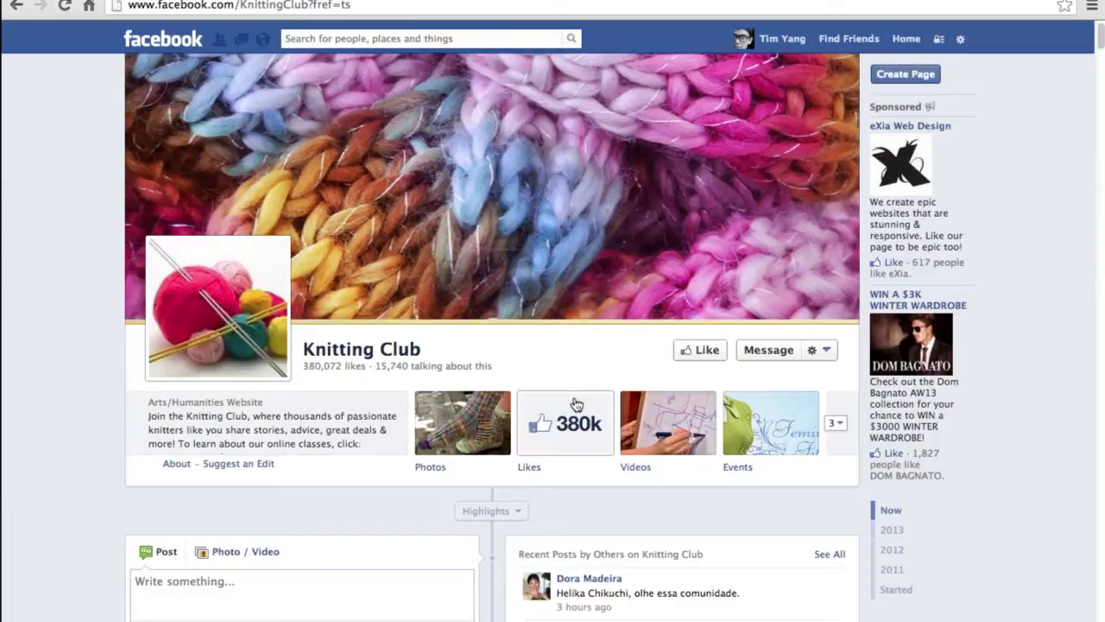
pyautogui.moveTo(576, 440)
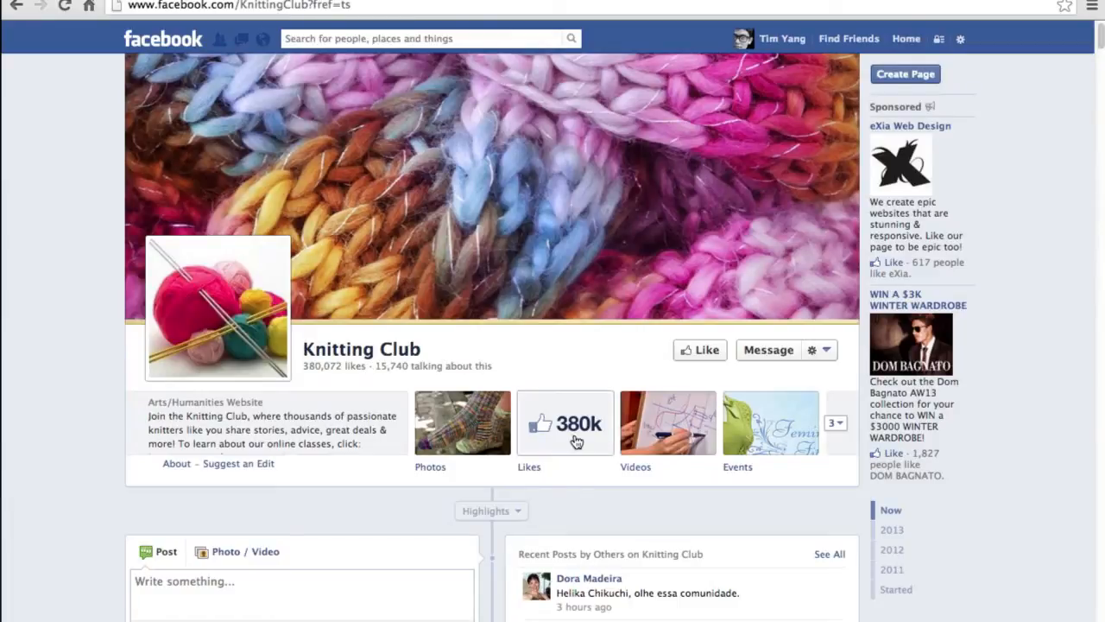
pyautogui.moveTo(595, 378)
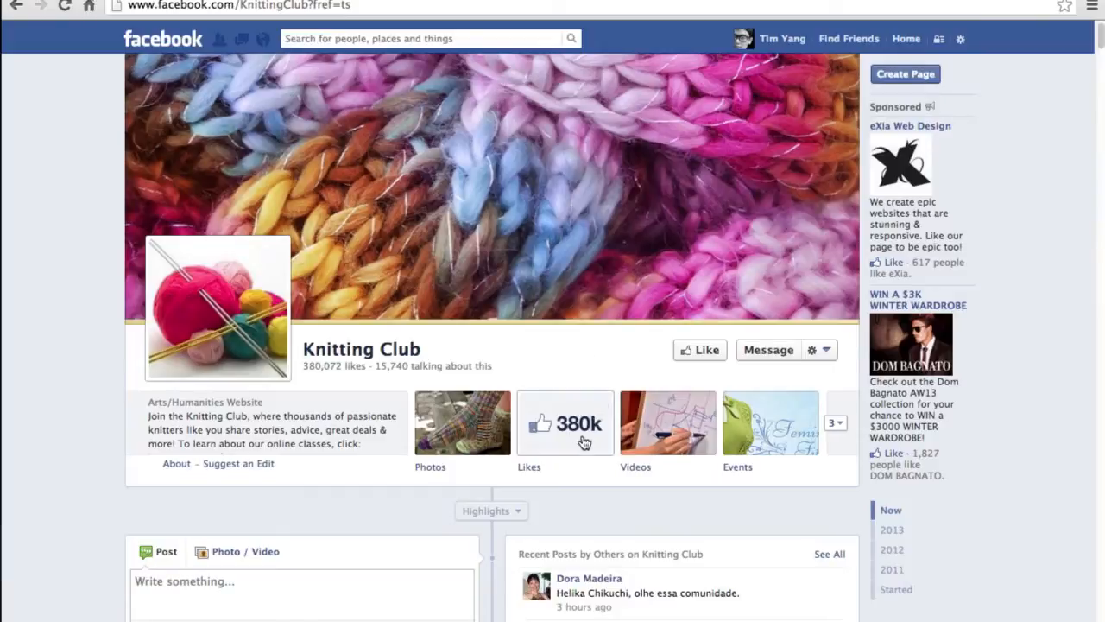
pyautogui.moveTo(949, 285)
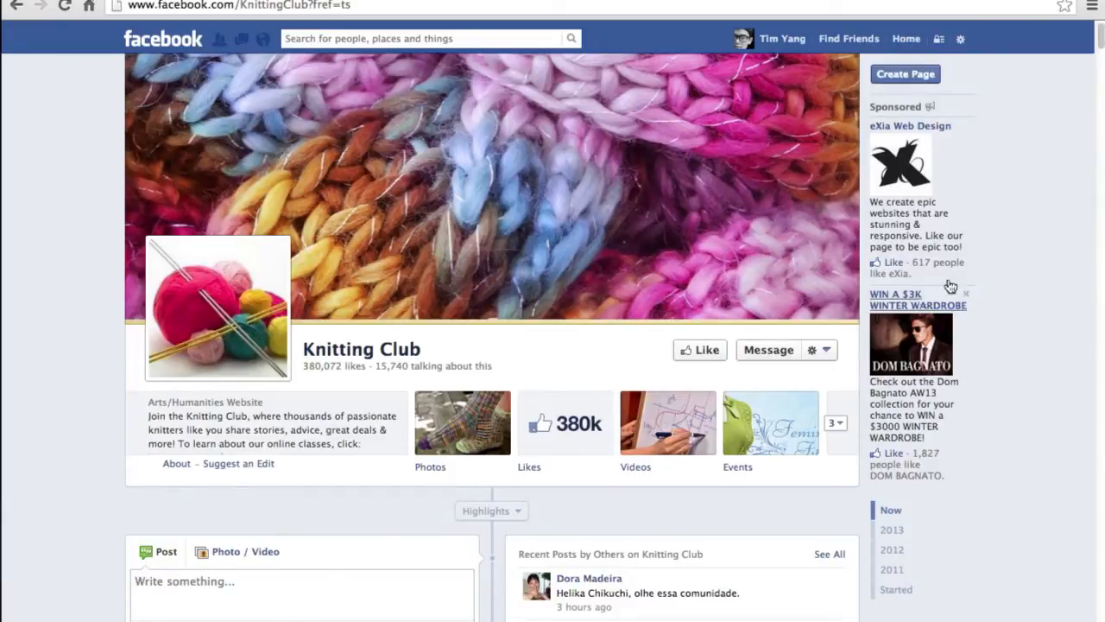
pyautogui.moveTo(566, 422)
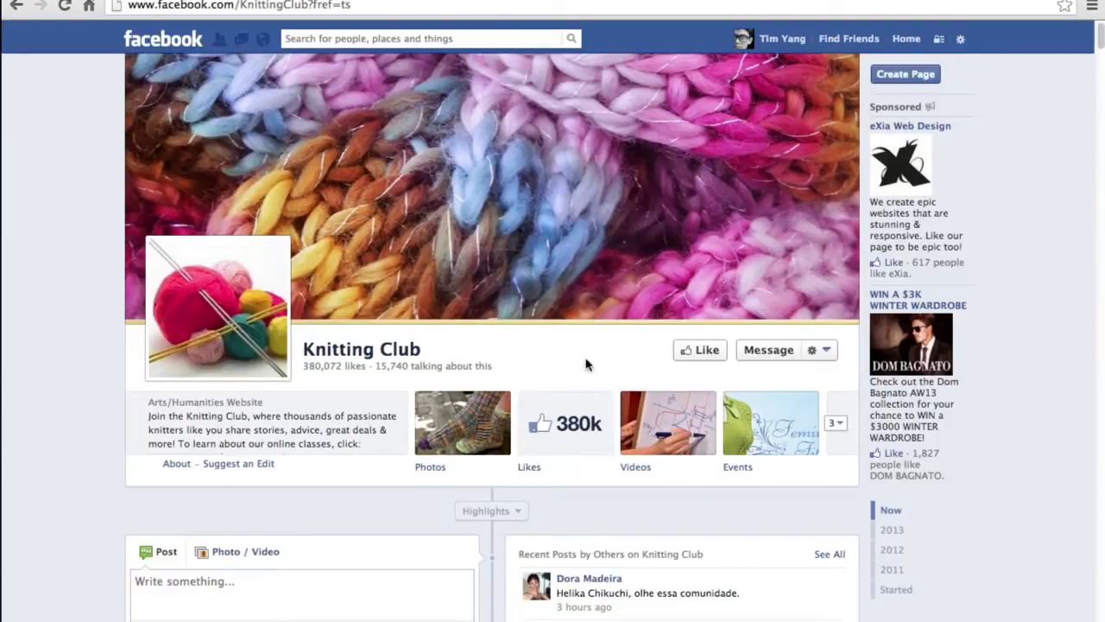
pyautogui.moveTo(1066, 103)
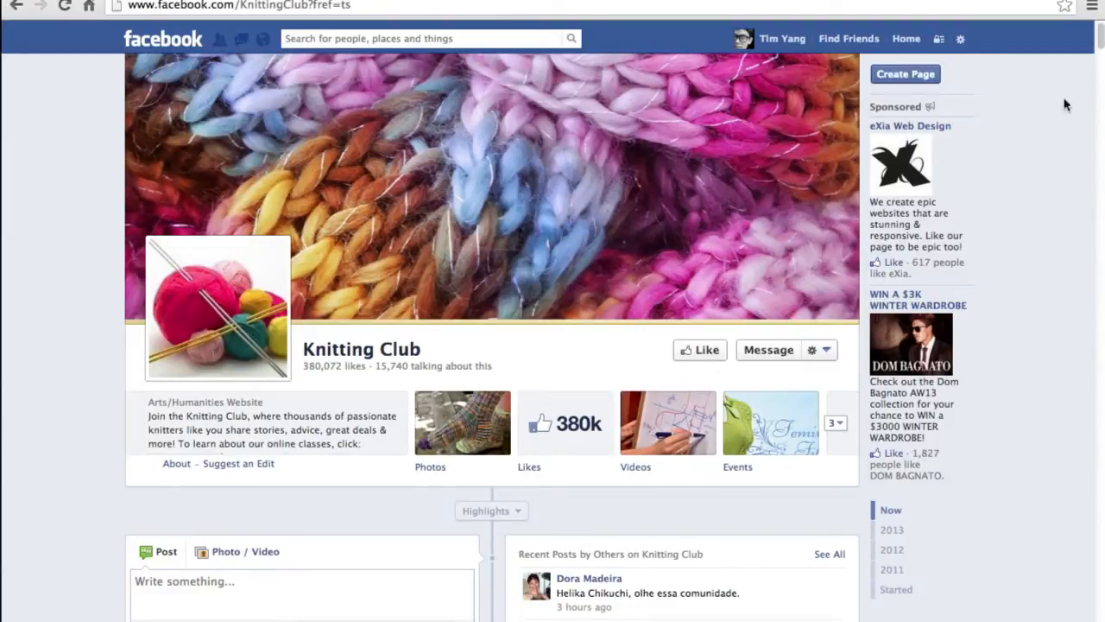
pyautogui.scroll(-3)
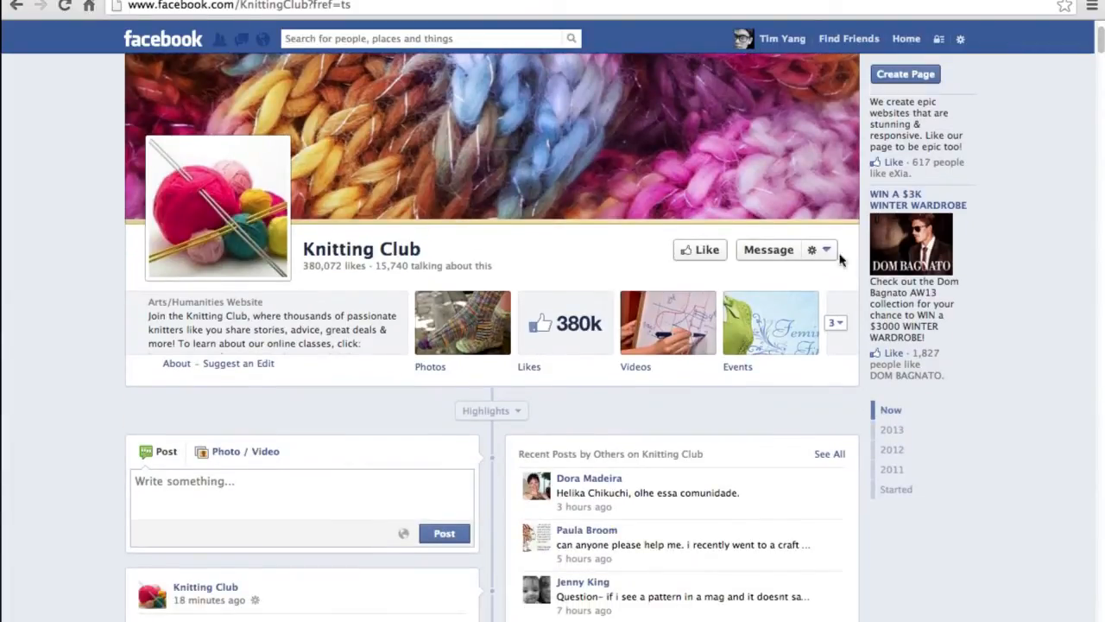
pyautogui.moveTo(375, 265)
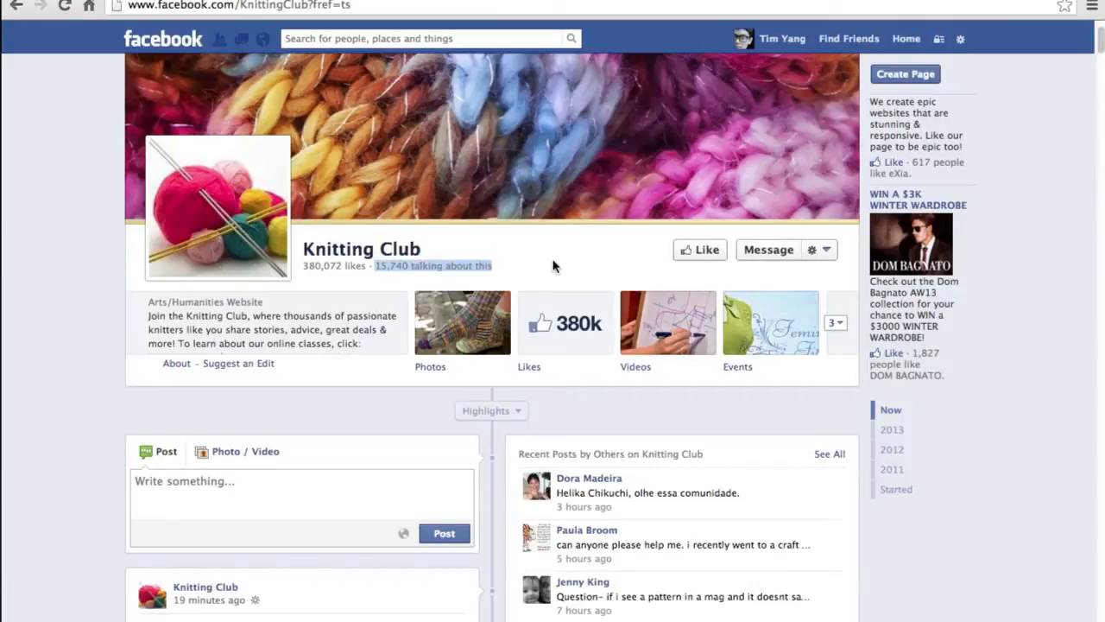
pyautogui.scroll(-3)
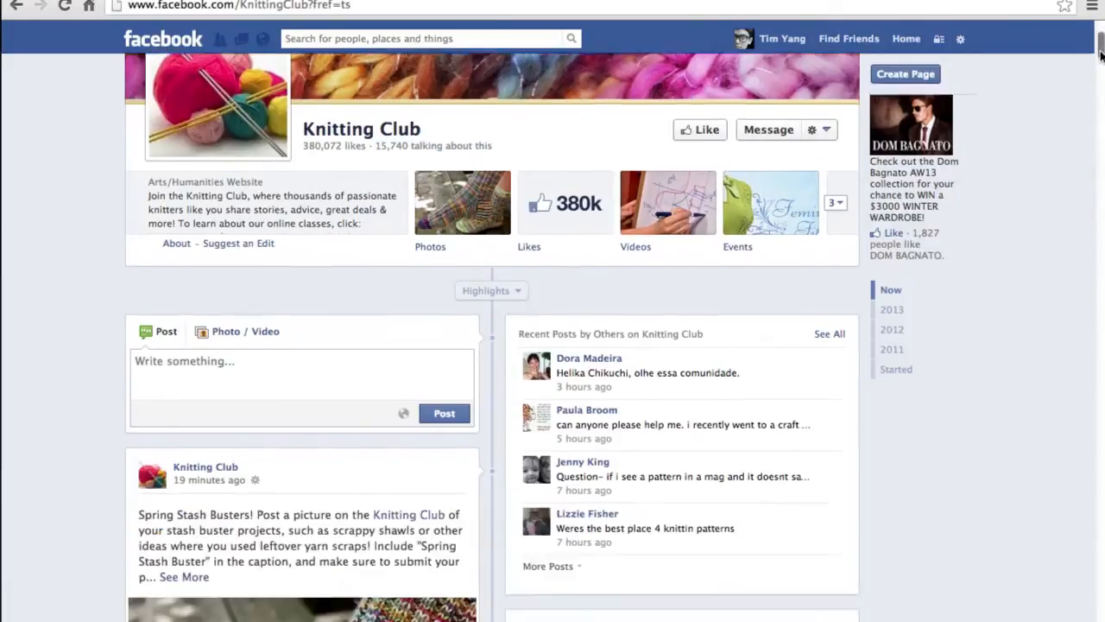
pyautogui.scroll(-3)
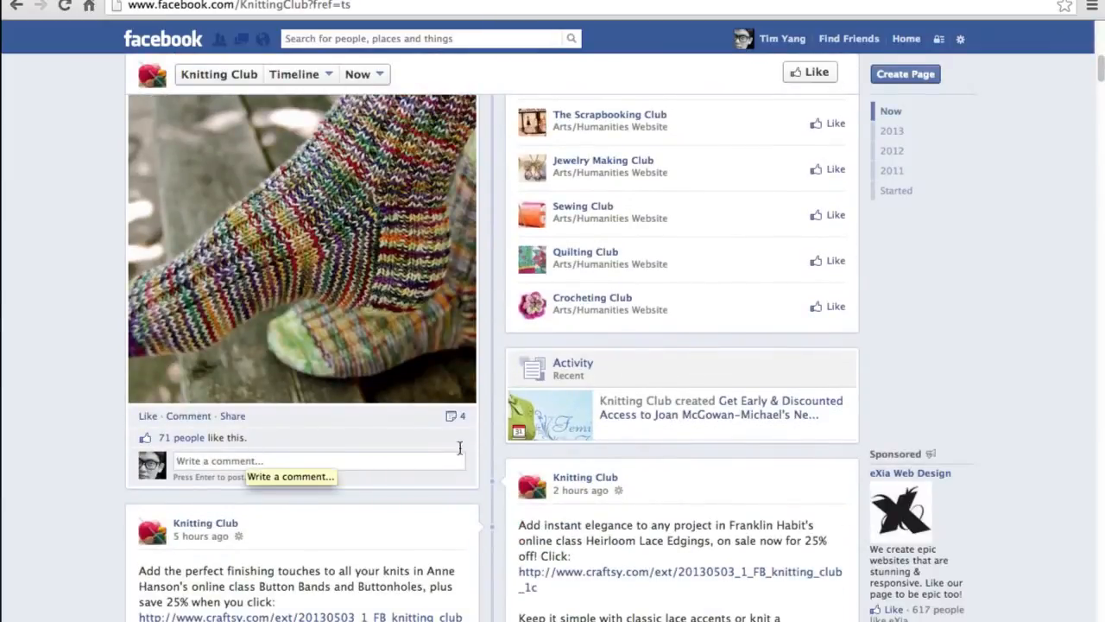
pyautogui.scroll(-3)
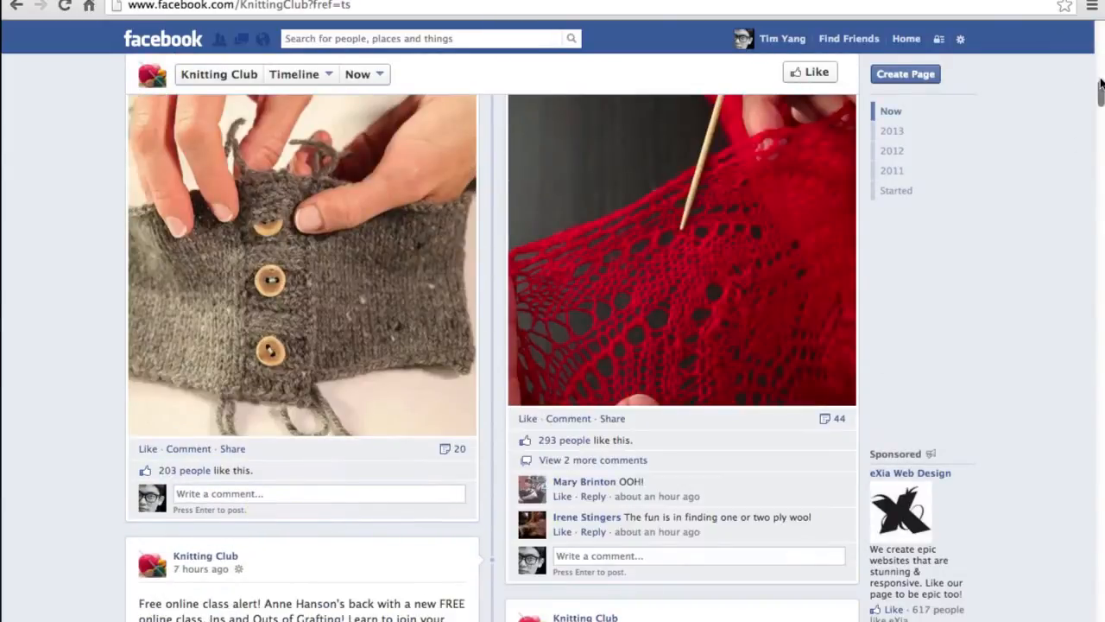
pyautogui.scroll(-3)
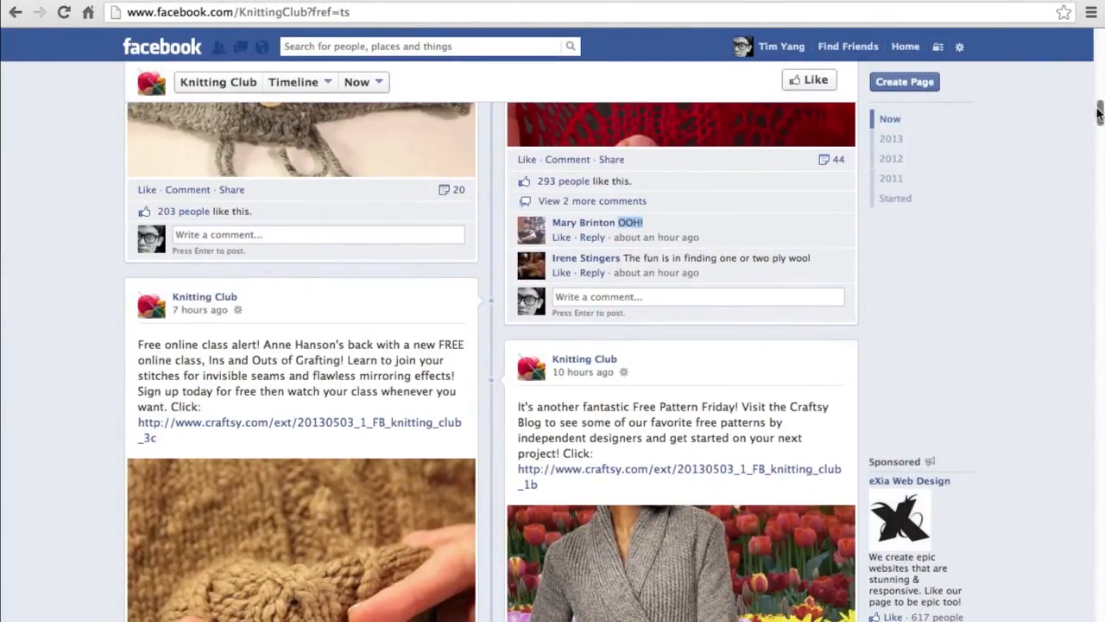
pyautogui.scroll(-3)
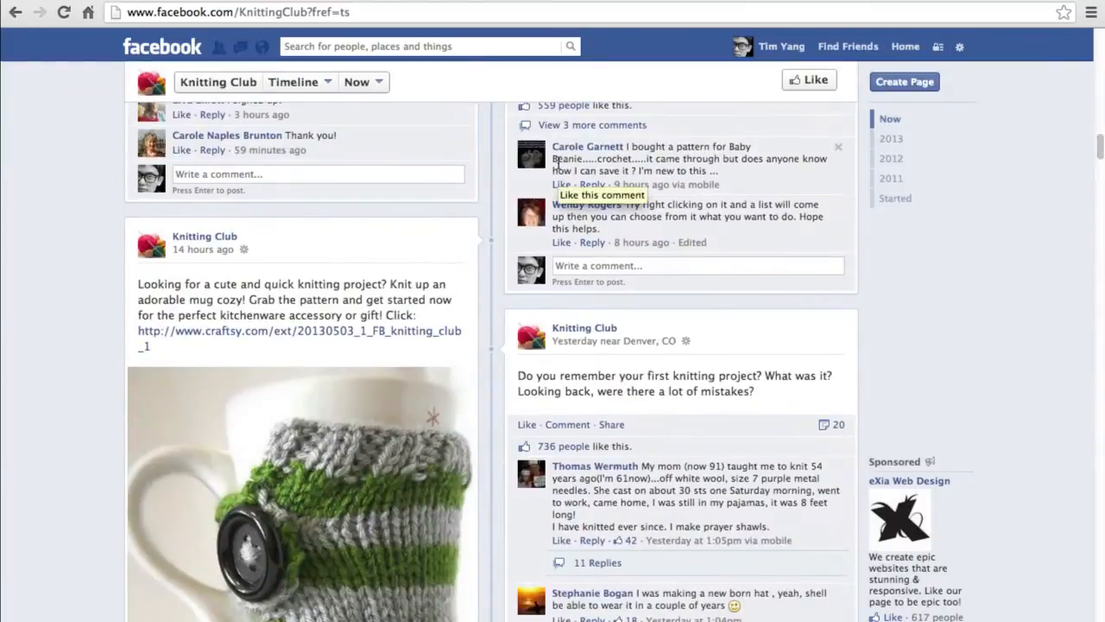
pyautogui.moveTo(760, 134)
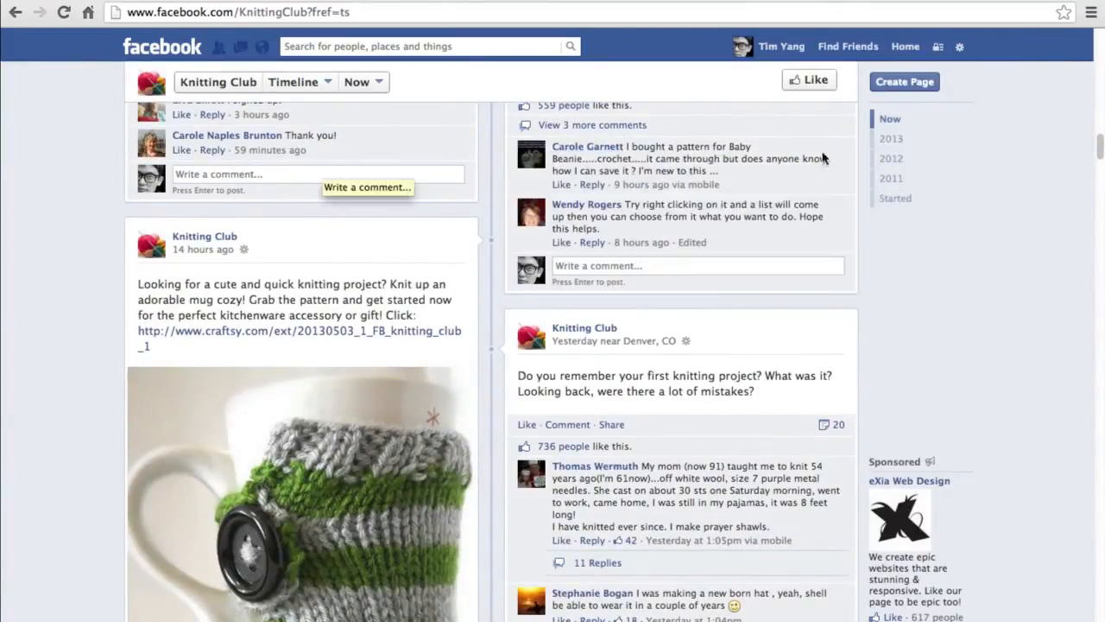
pyautogui.scroll(-3)
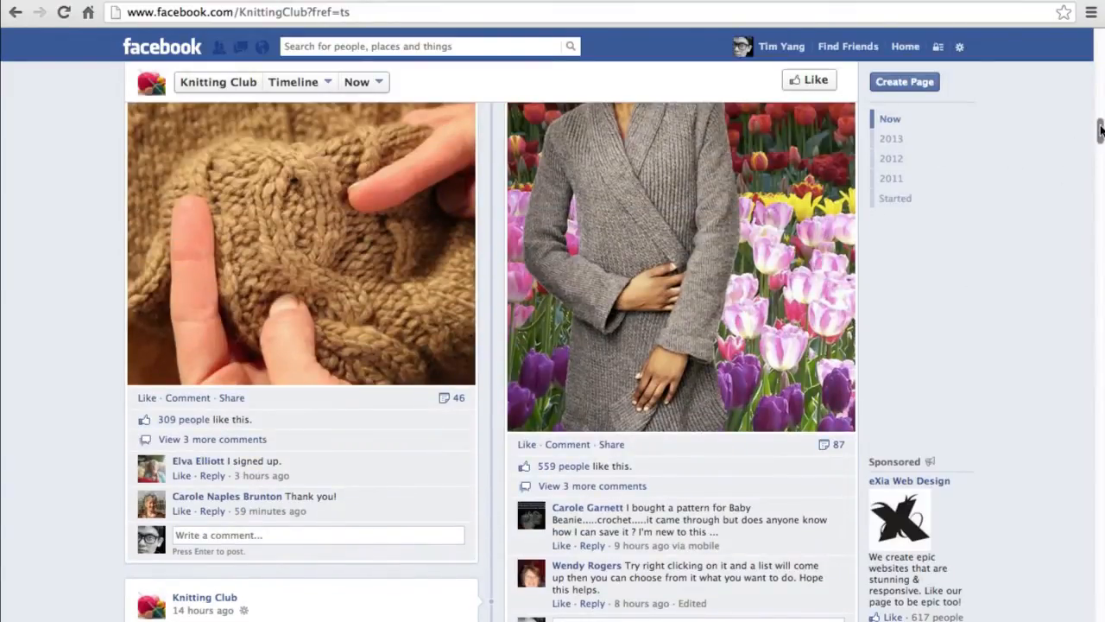
pyautogui.scroll(-3)
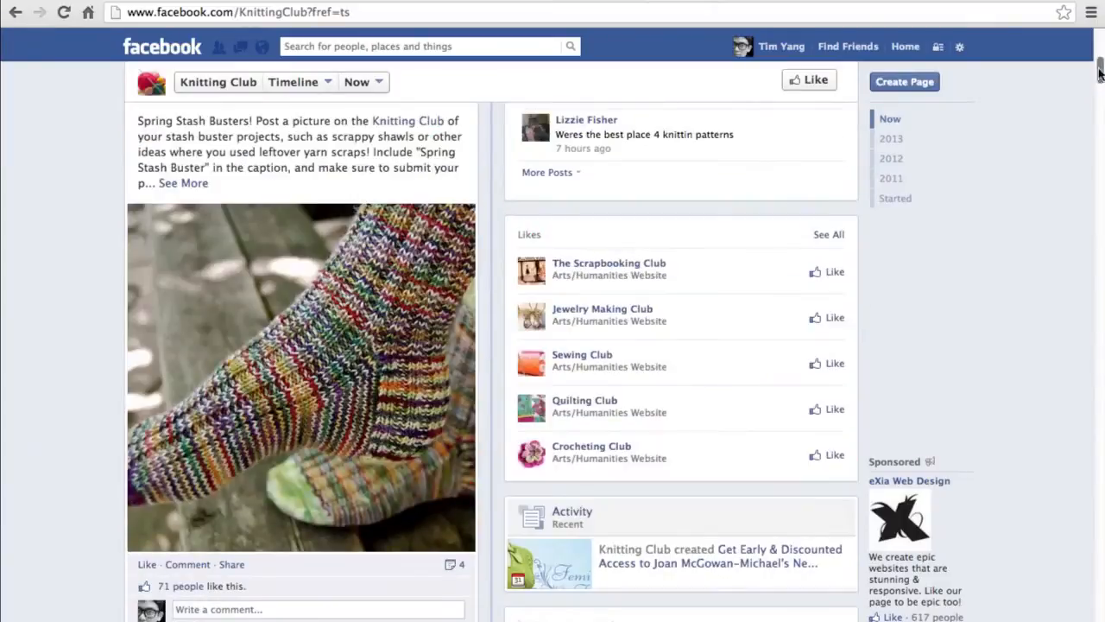
pyautogui.scroll(3)
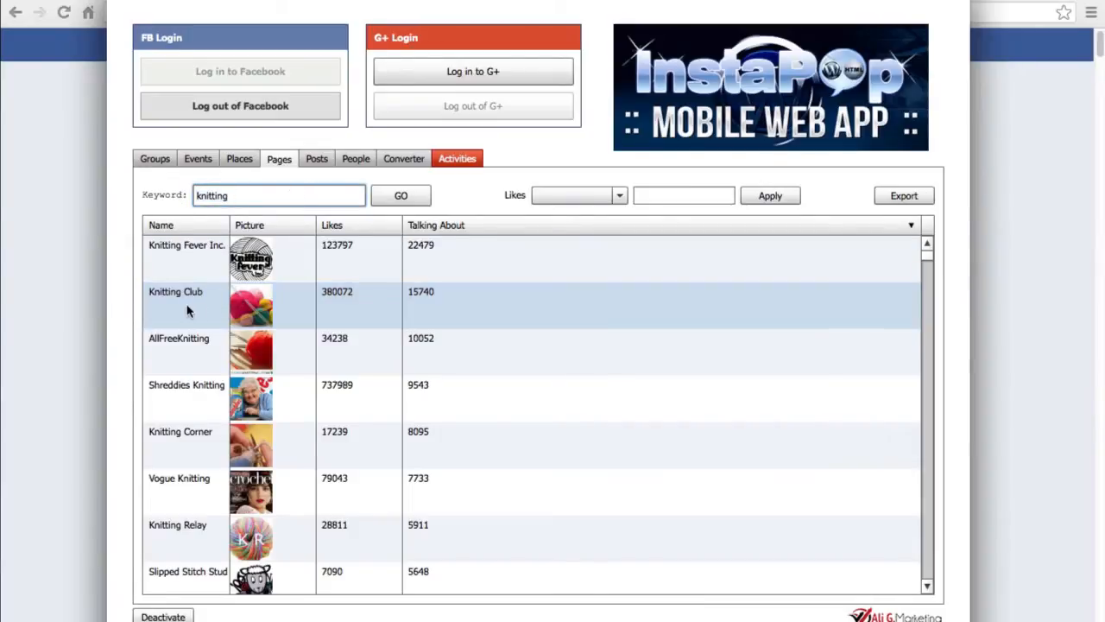
pyautogui.moveTo(201, 313)
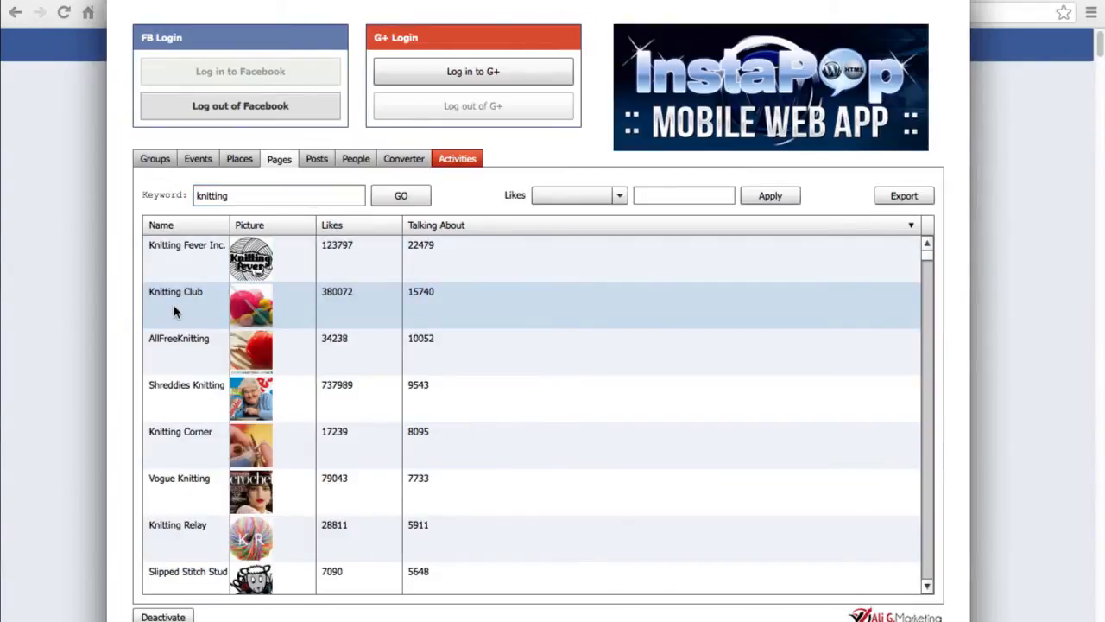
pyautogui.moveTo(337, 297)
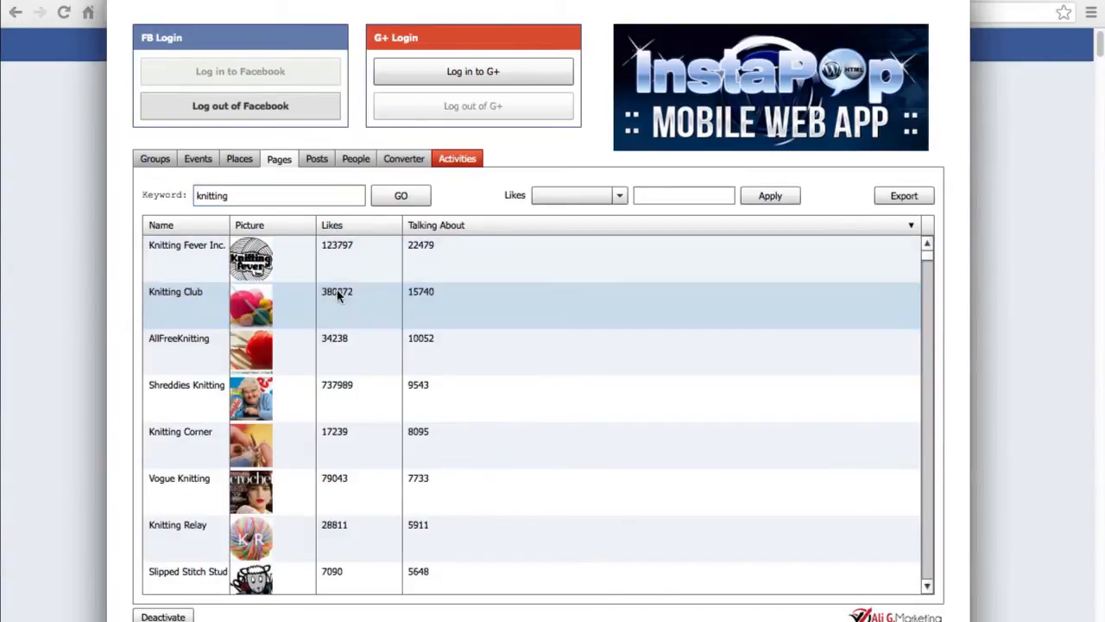
pyautogui.moveTo(350, 303)
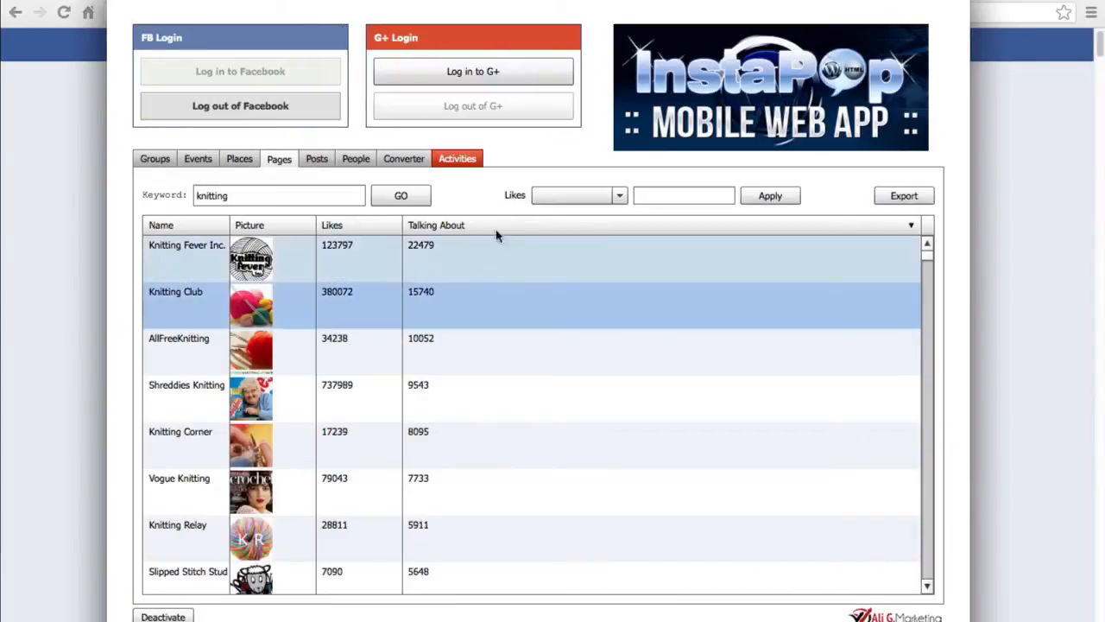
pyautogui.moveTo(448, 305)
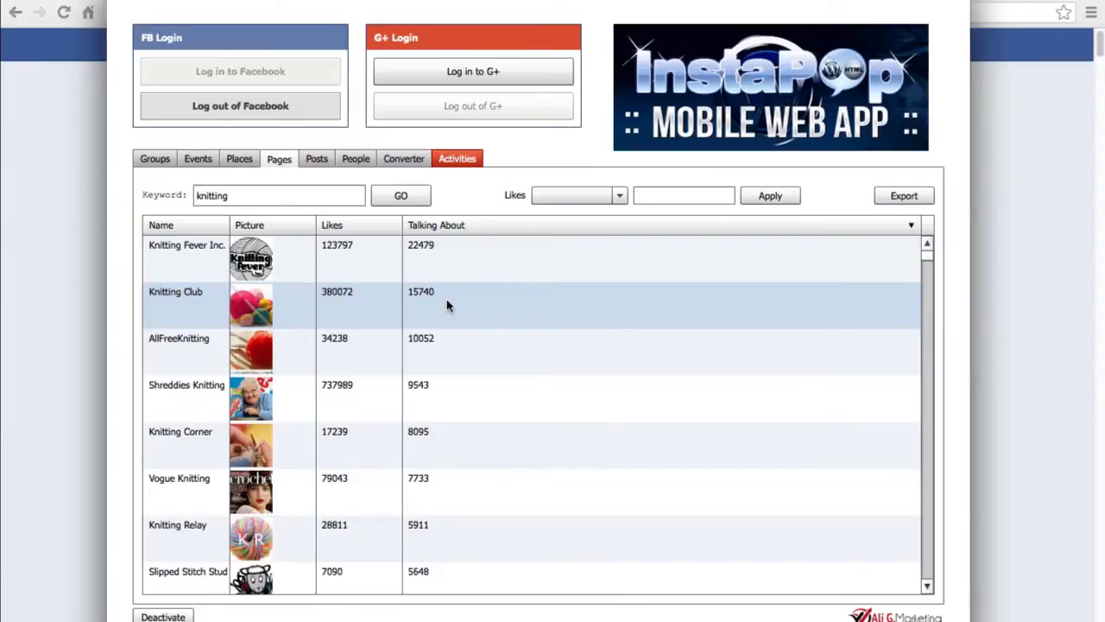
pyautogui.moveTo(462, 310)
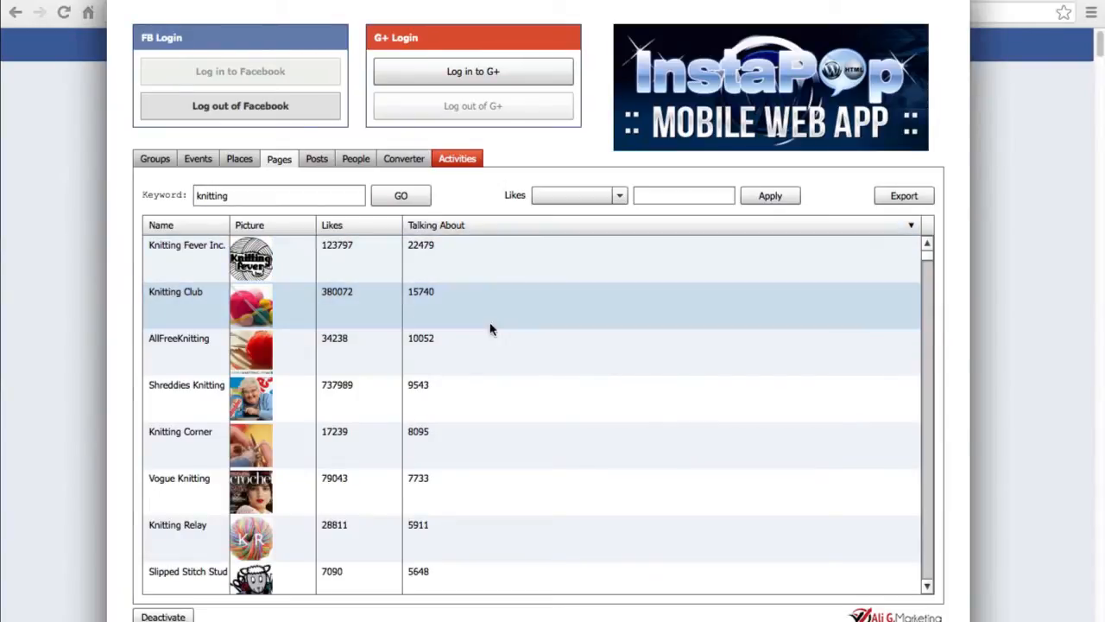
pyautogui.moveTo(490, 314)
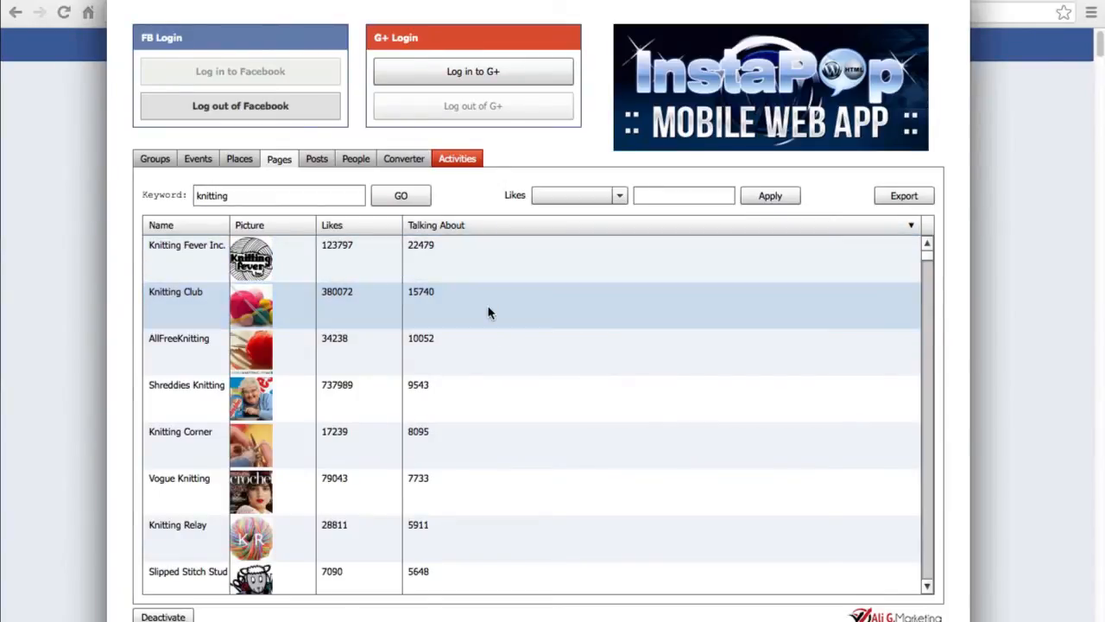
pyautogui.moveTo(419, 312)
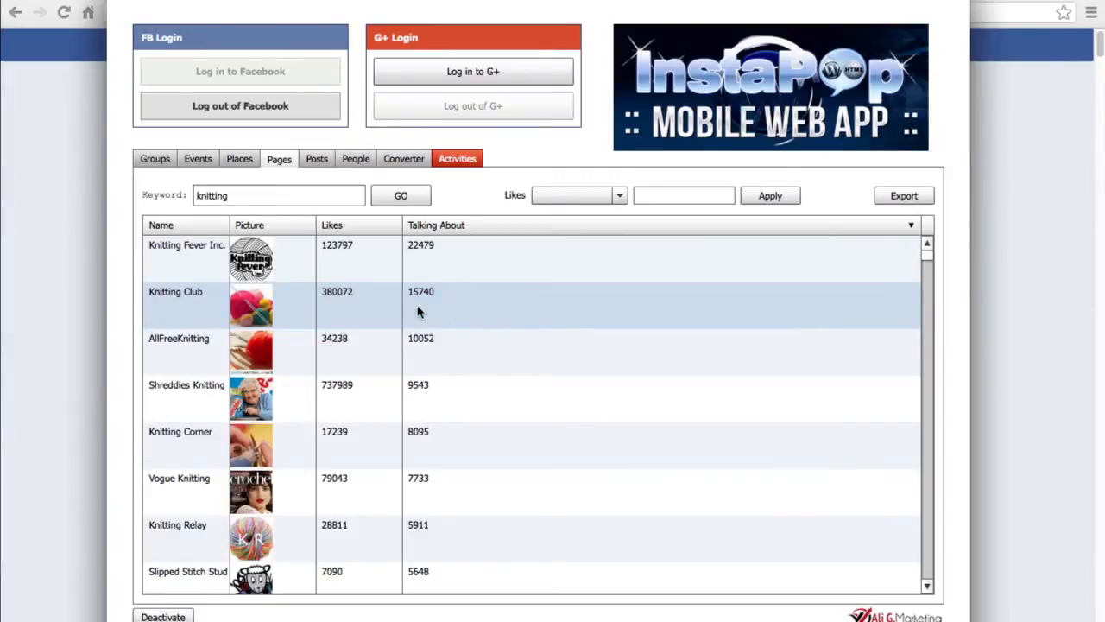
pyautogui.moveTo(376, 287)
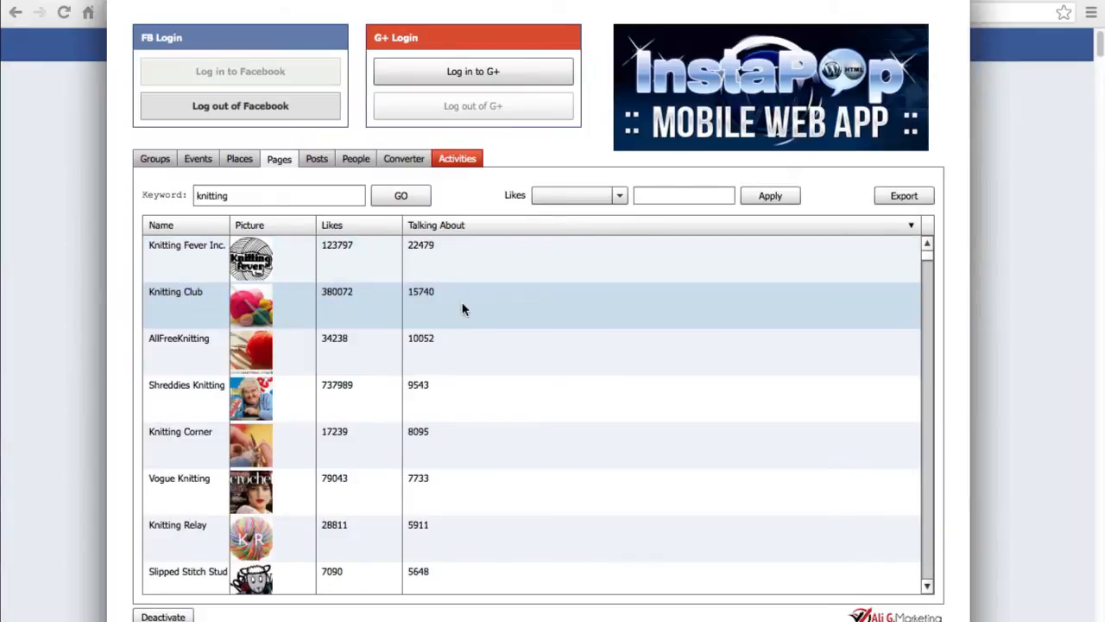
pyautogui.moveTo(499, 313)
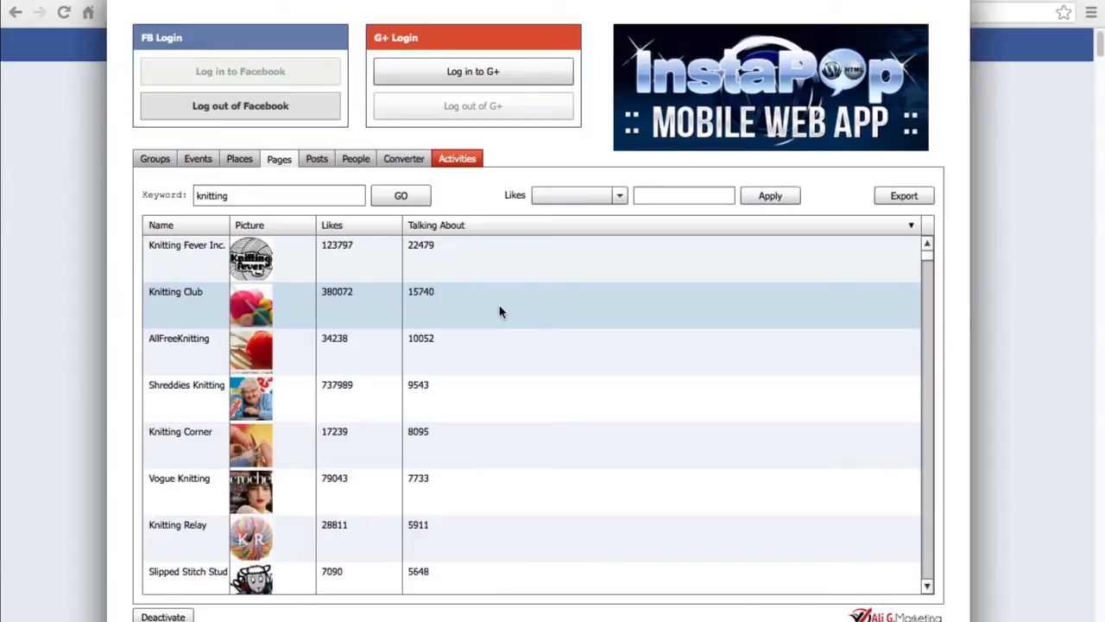
pyautogui.moveTo(481, 311)
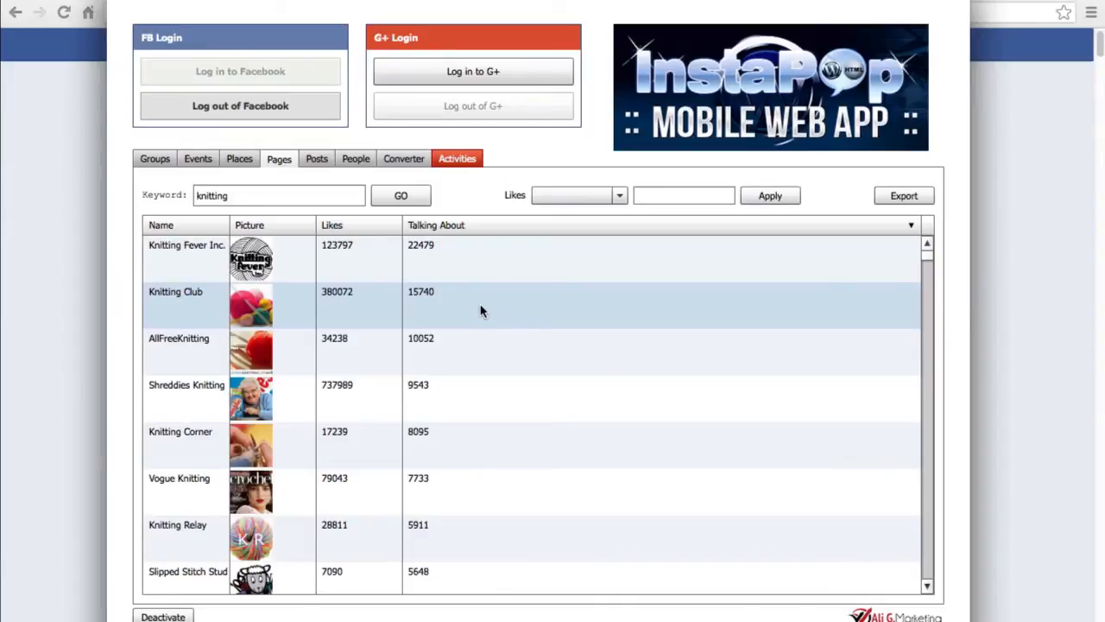
pyautogui.moveTo(278, 318)
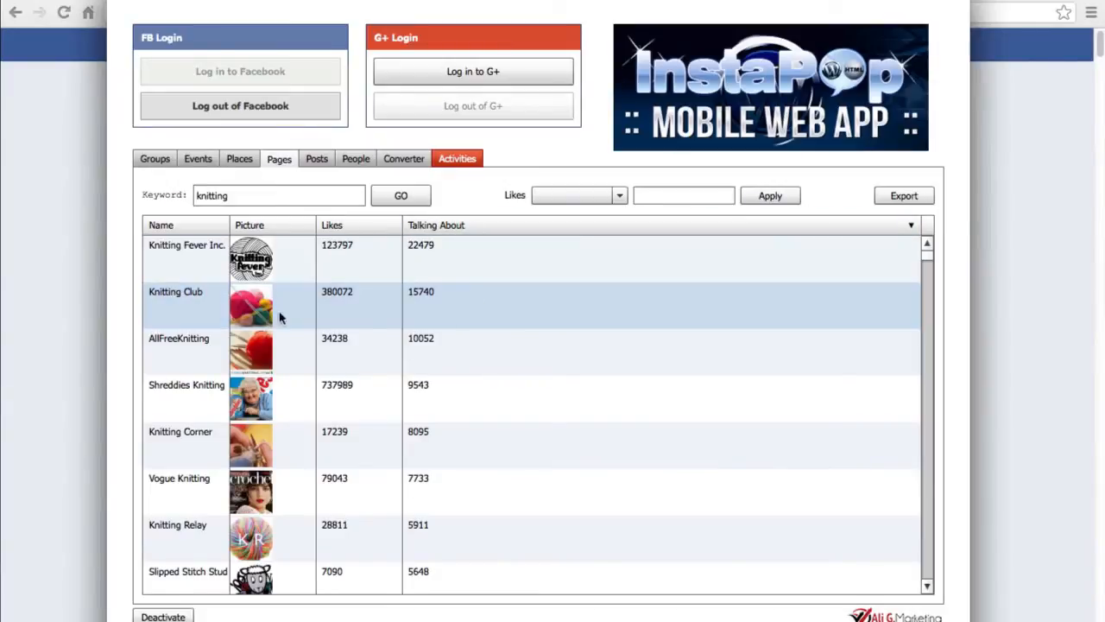
pyautogui.moveTo(503, 314)
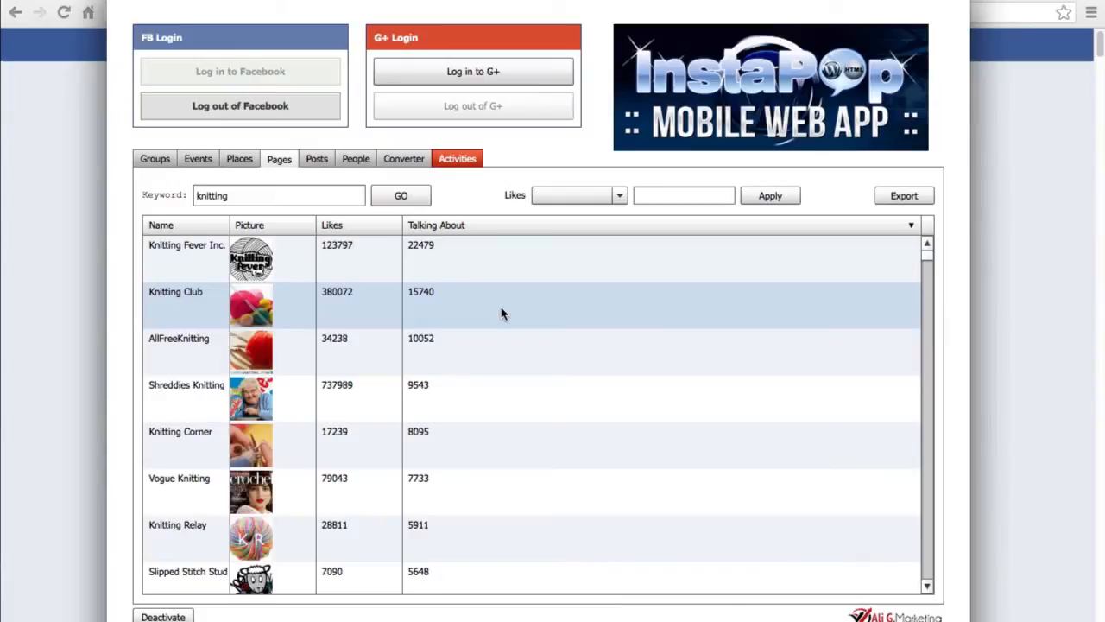
pyautogui.moveTo(478, 314)
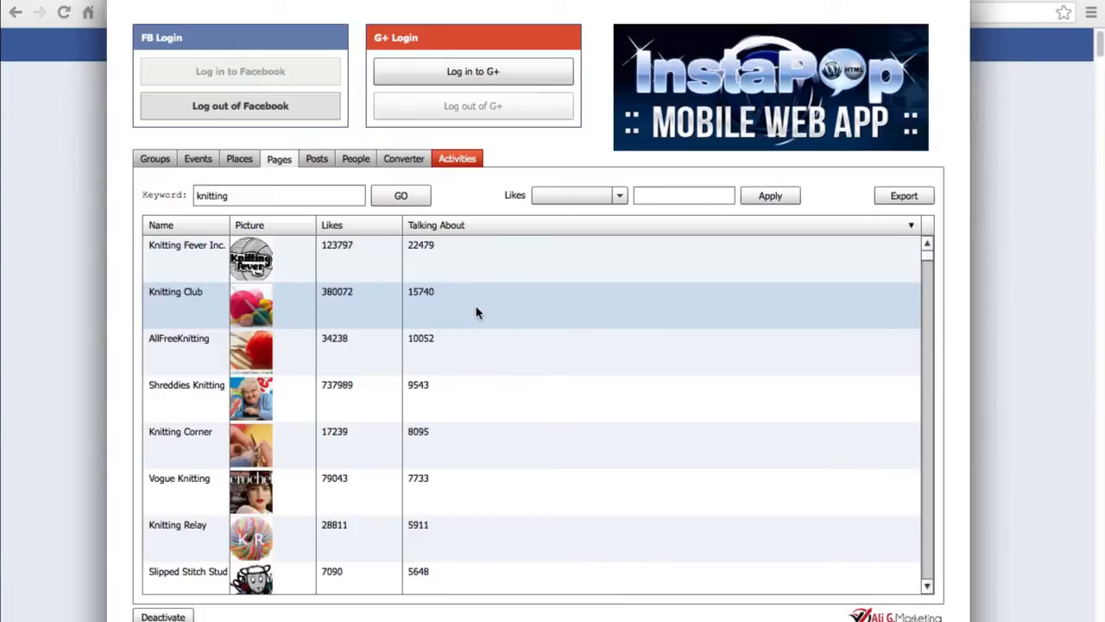
pyautogui.moveTo(417, 299)
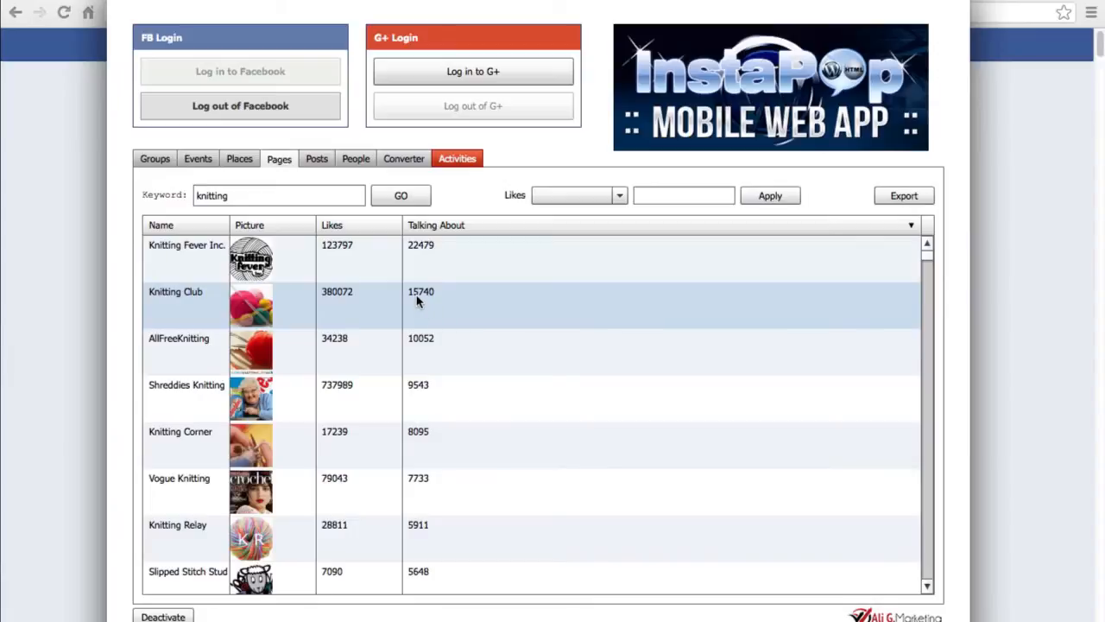
pyautogui.moveTo(447, 303)
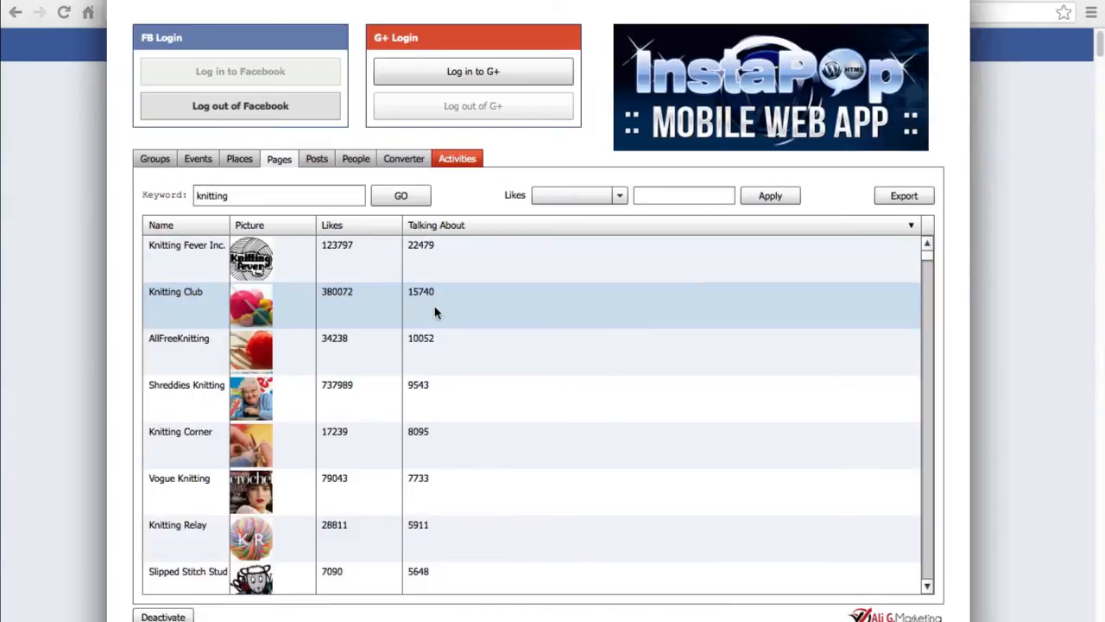
# - Run Extract on the Knitting Club page from its context menu
pyautogui.rightClick(436, 306)
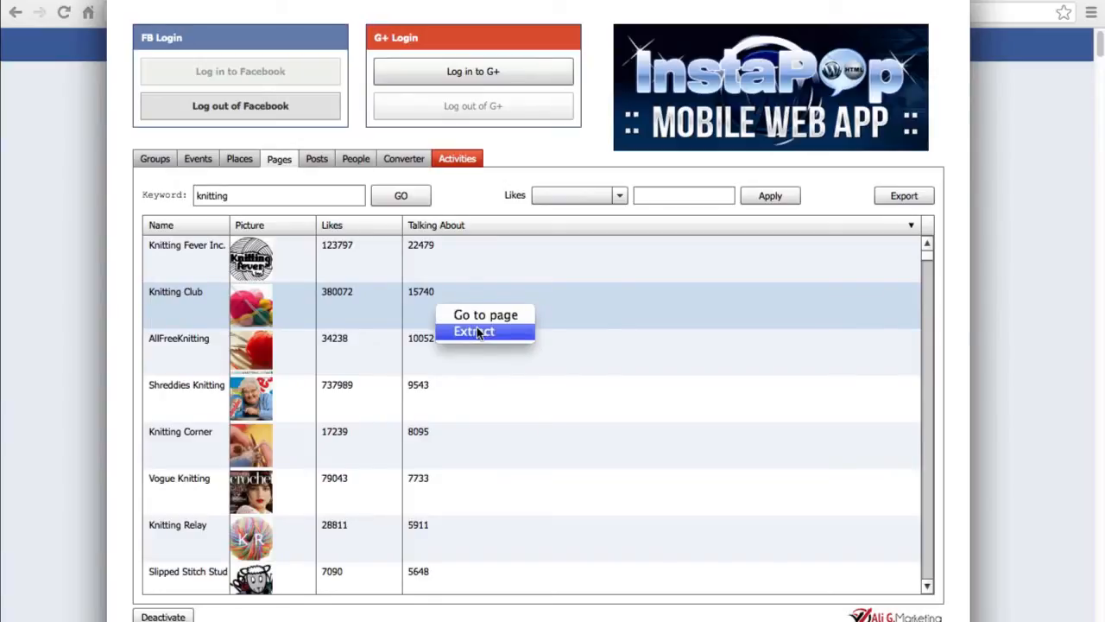
pyautogui.click(473, 331)
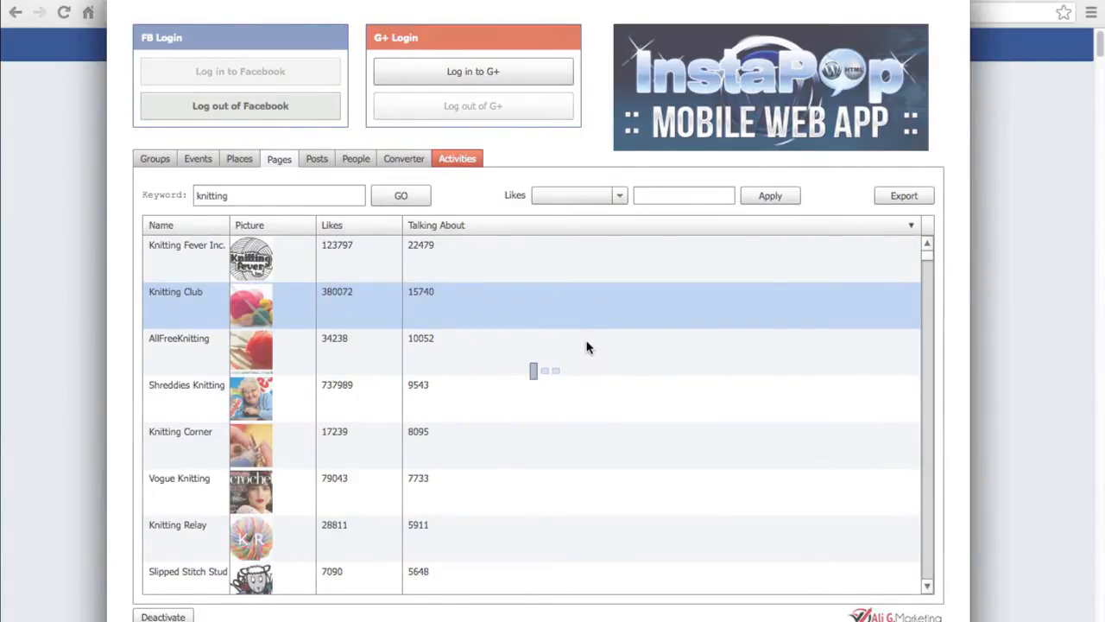
pyautogui.moveTo(580, 323)
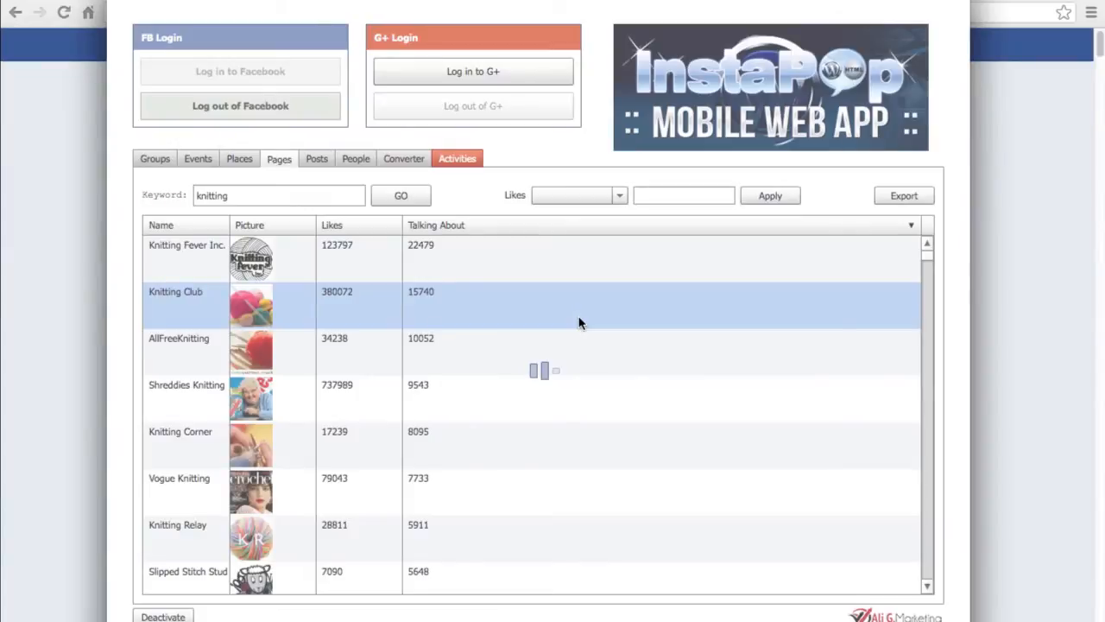
pyautogui.moveTo(598, 325)
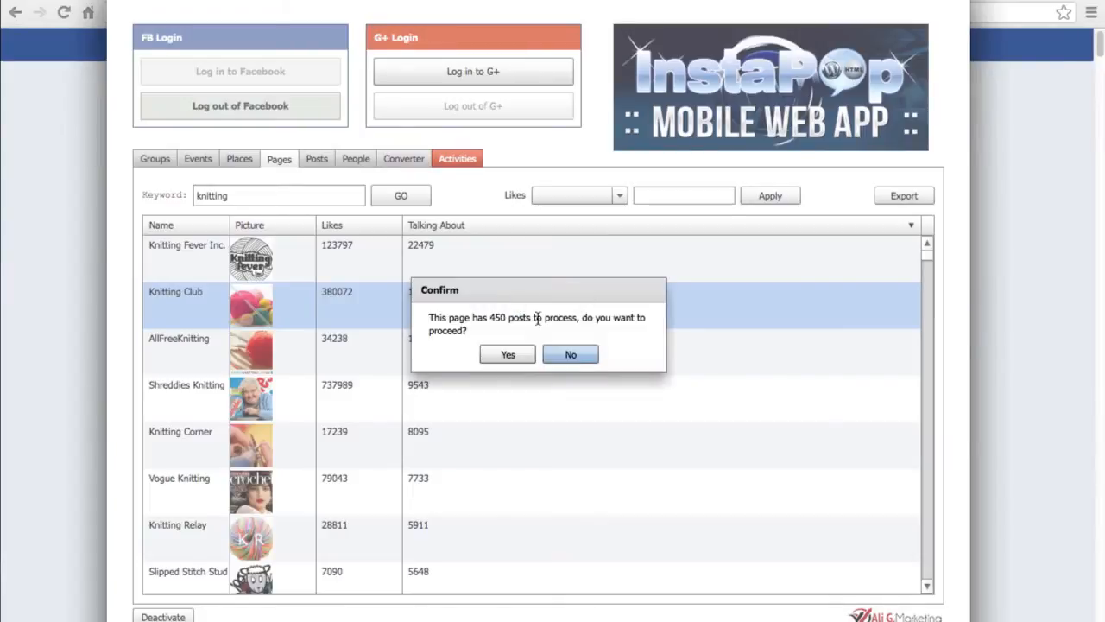
pyautogui.moveTo(429, 317); pyautogui.dragTo(577, 317)
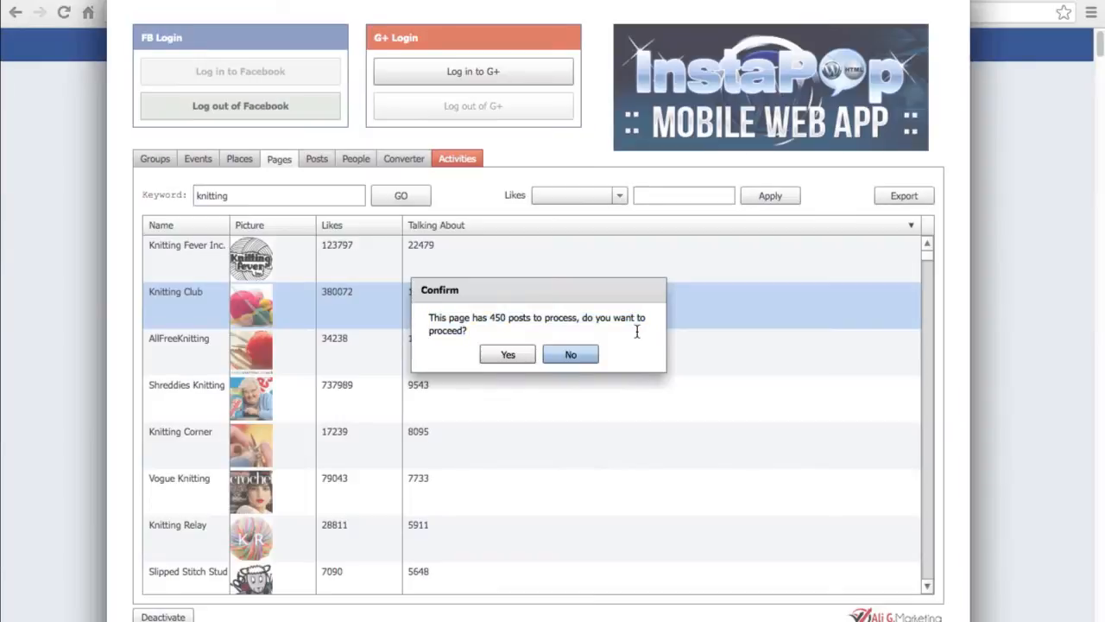
pyautogui.moveTo(423, 320)
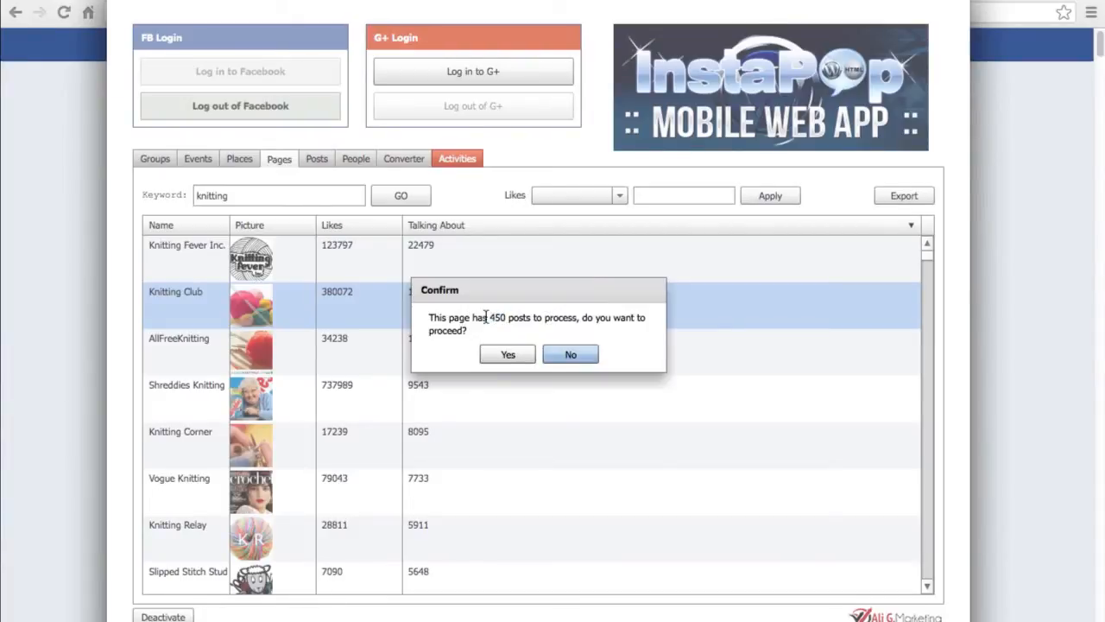
pyautogui.doubleClick(497, 317)
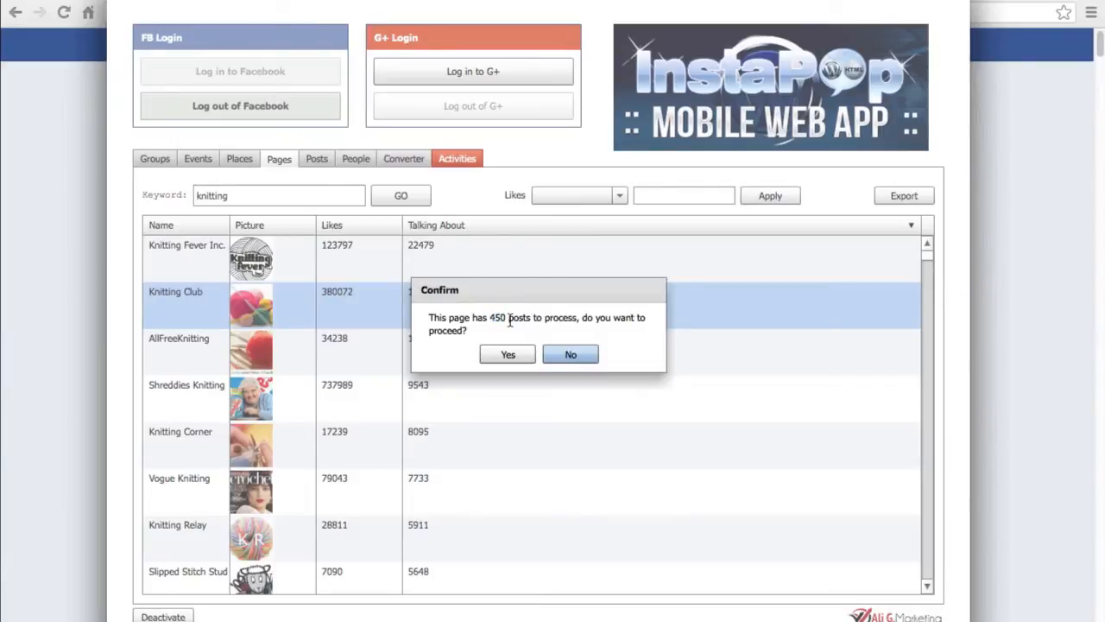
pyautogui.moveTo(505, 330)
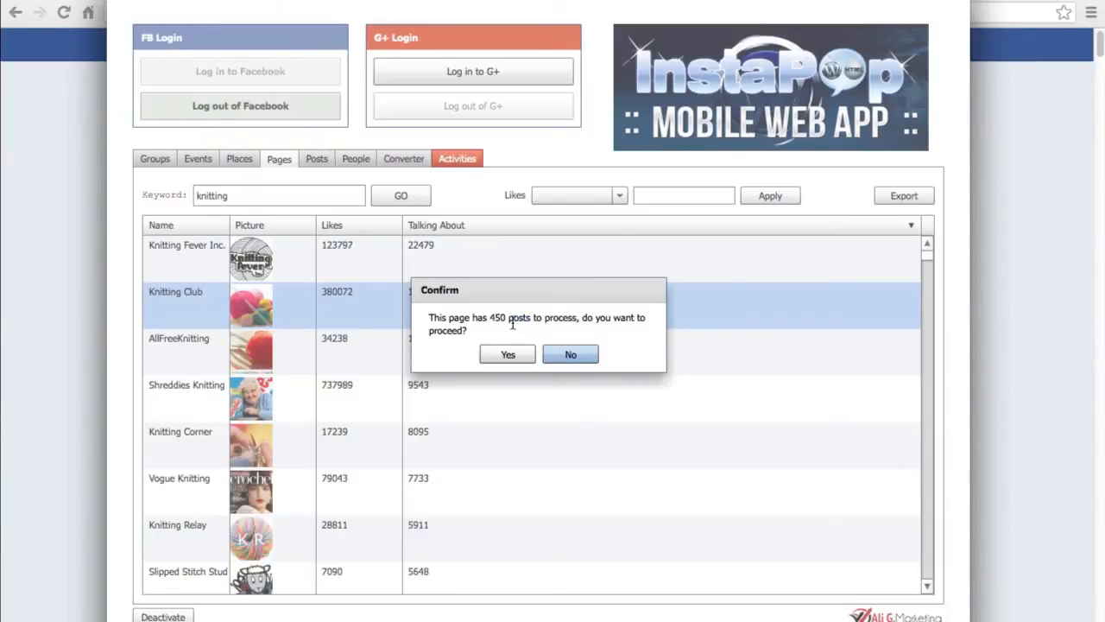
pyautogui.moveTo(512, 327)
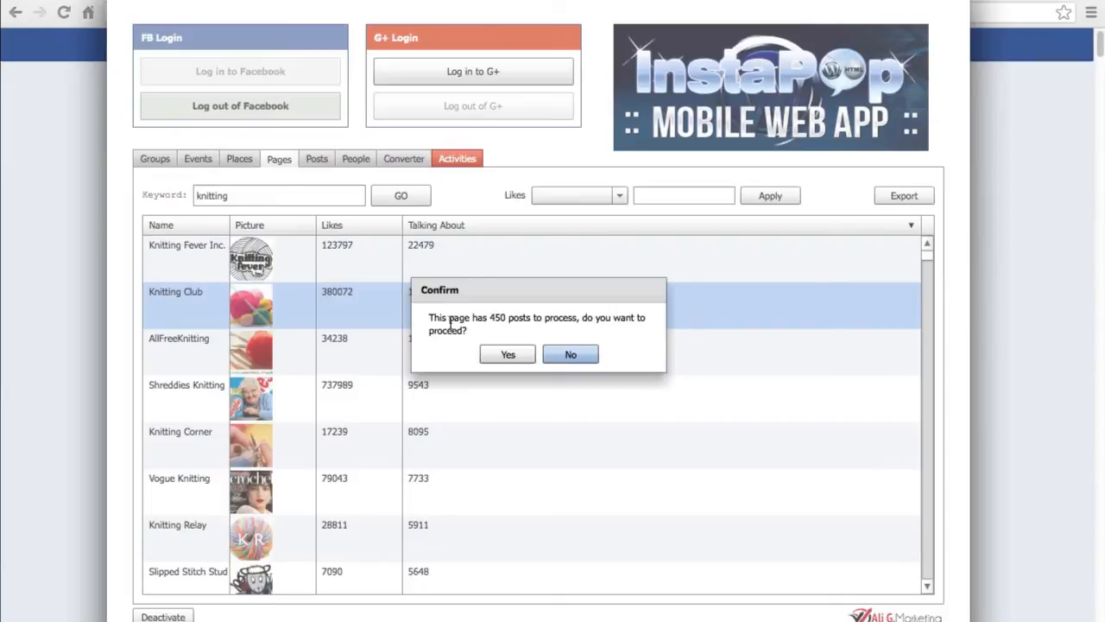
pyautogui.moveTo(603, 319)
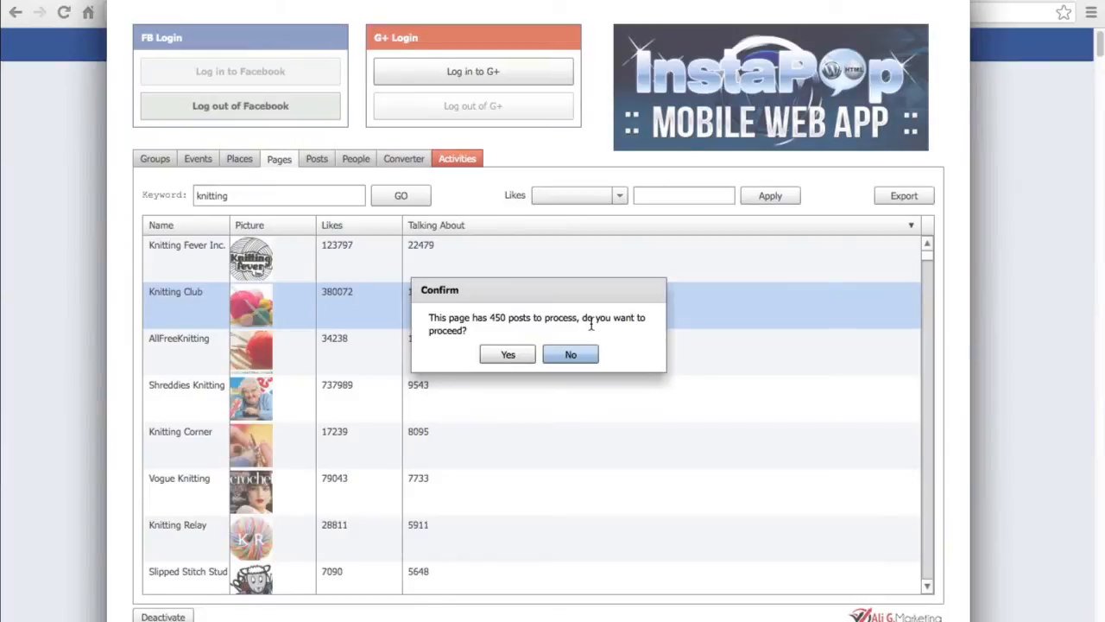
# - Confirm processing of the Knitting Club page's 450 posts
pyautogui.click(507, 354)
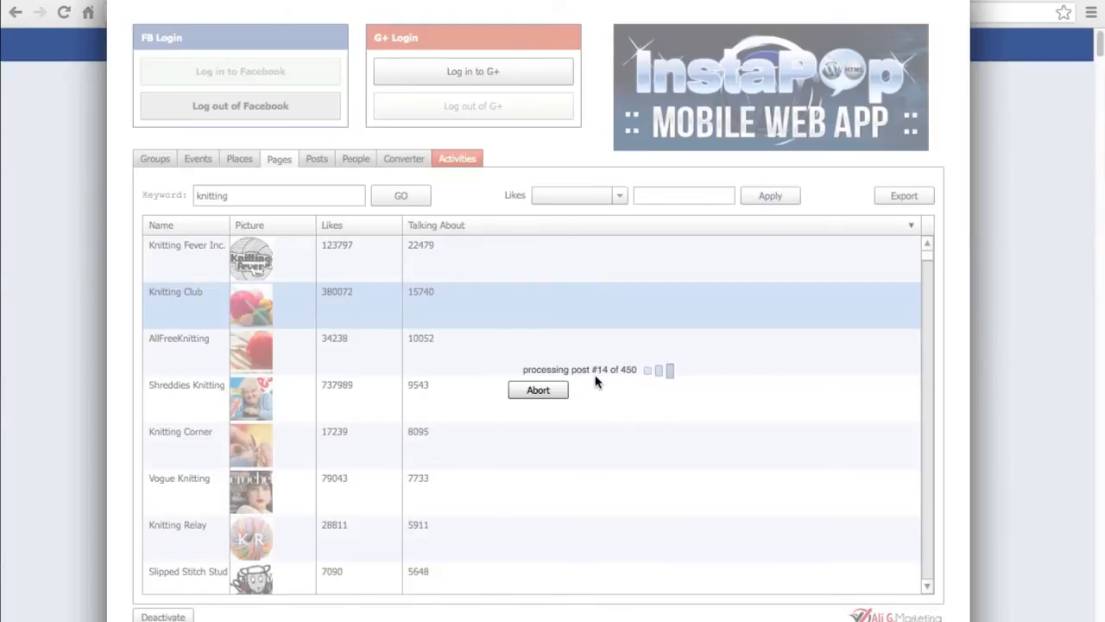
pyautogui.moveTo(626, 392)
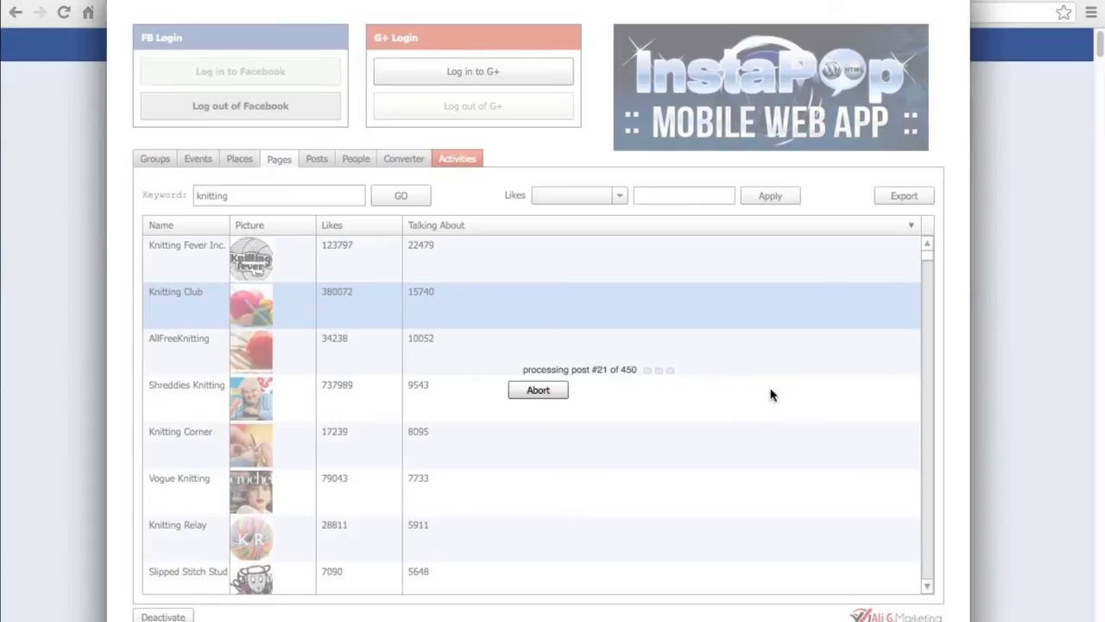
pyautogui.moveTo(638, 421)
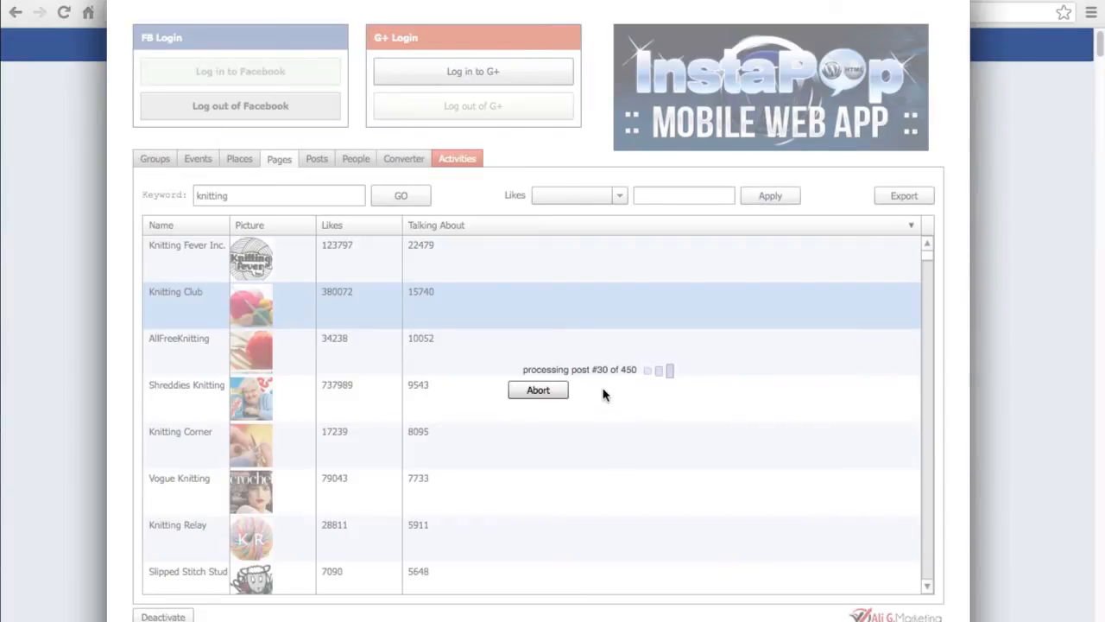
pyautogui.moveTo(655, 396)
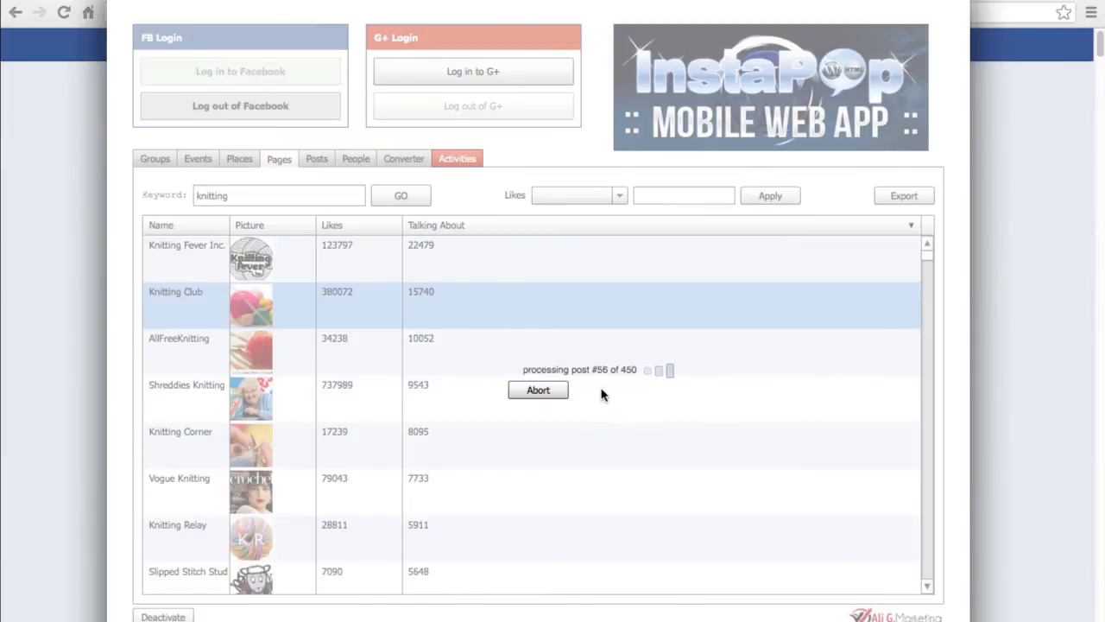
pyautogui.moveTo(657, 392)
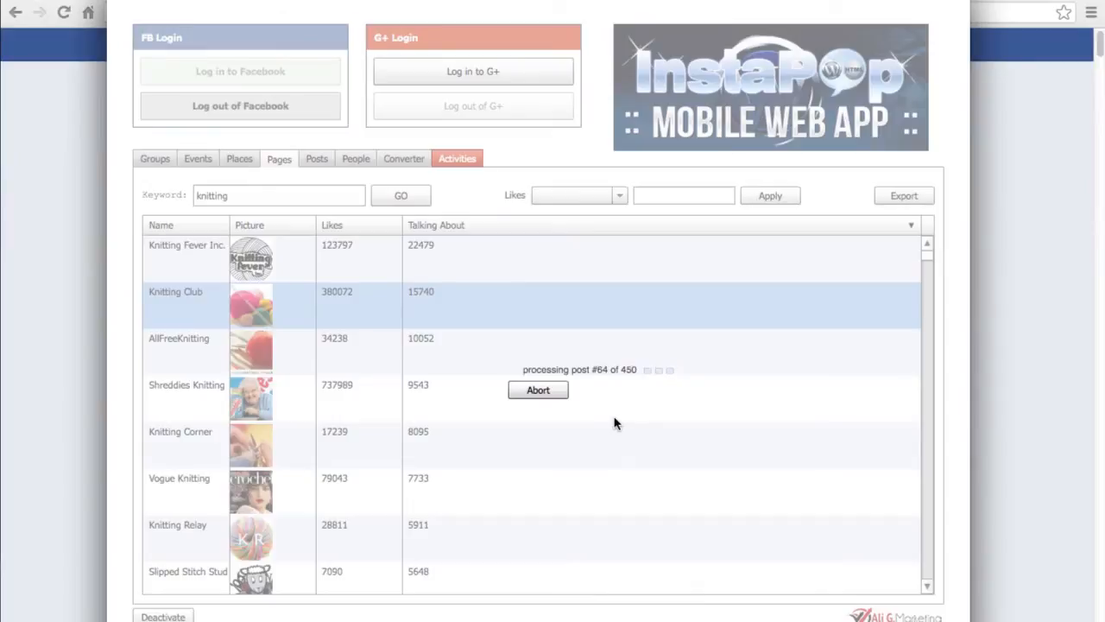
pyautogui.moveTo(678, 386)
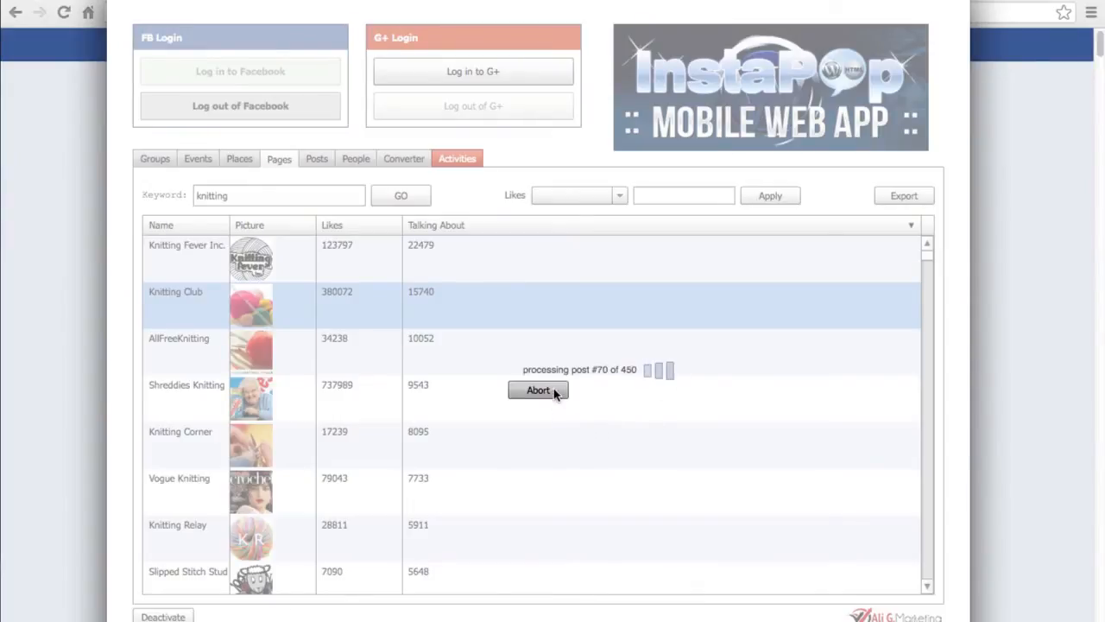
pyautogui.moveTo(690, 406)
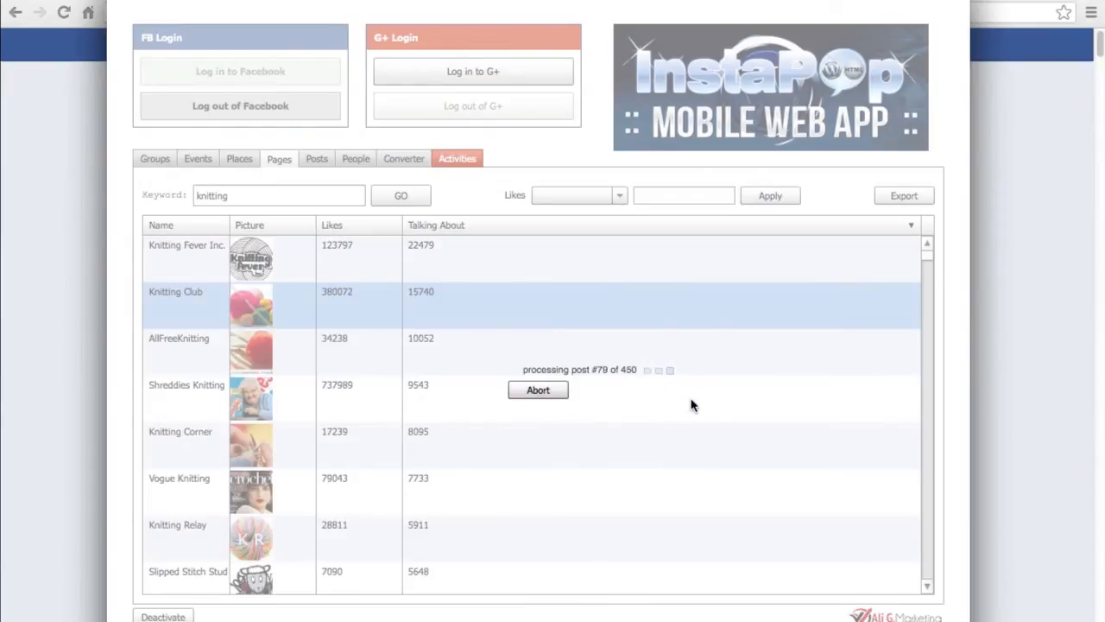
pyautogui.moveTo(697, 404)
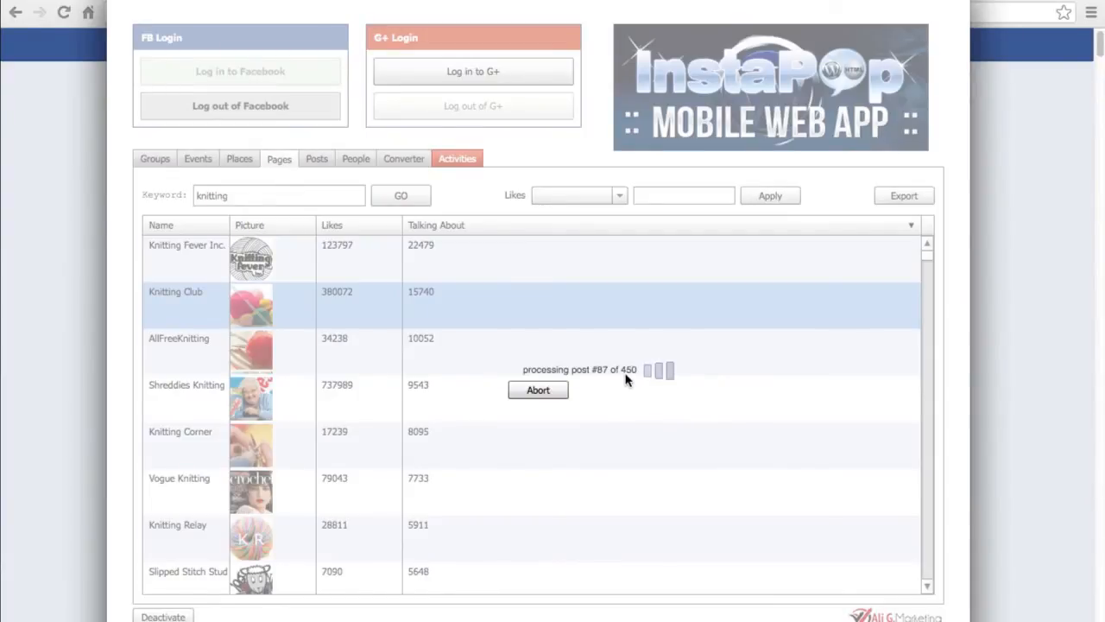
pyautogui.moveTo(737, 445)
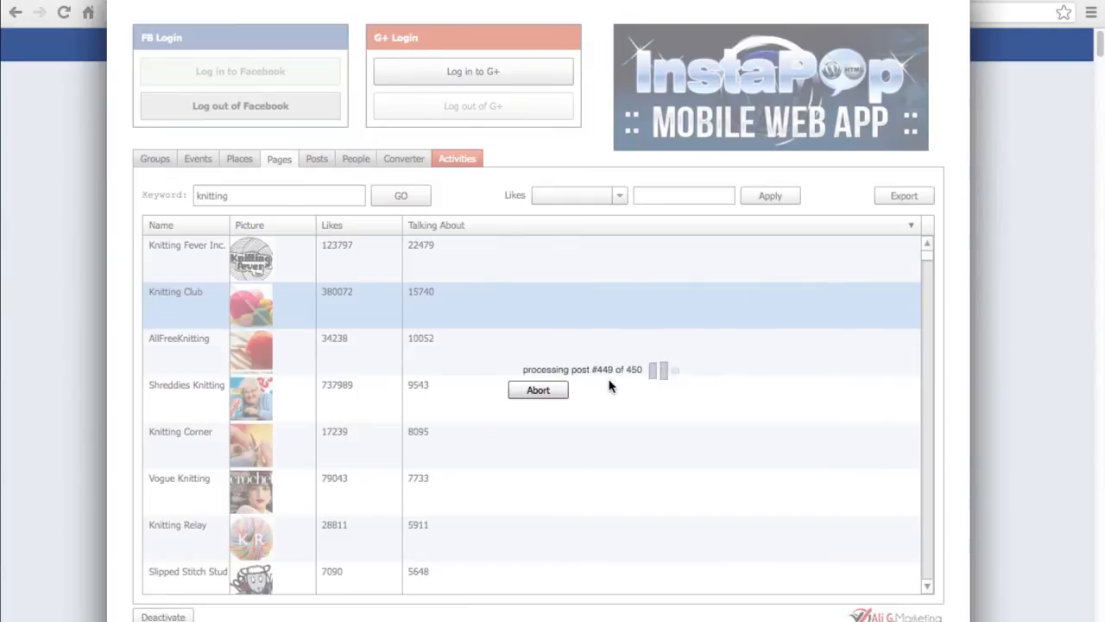
# - Save the commenter IDs as members.csv on the Desktop, replacing the existing file
pyautogui.click(903, 195)
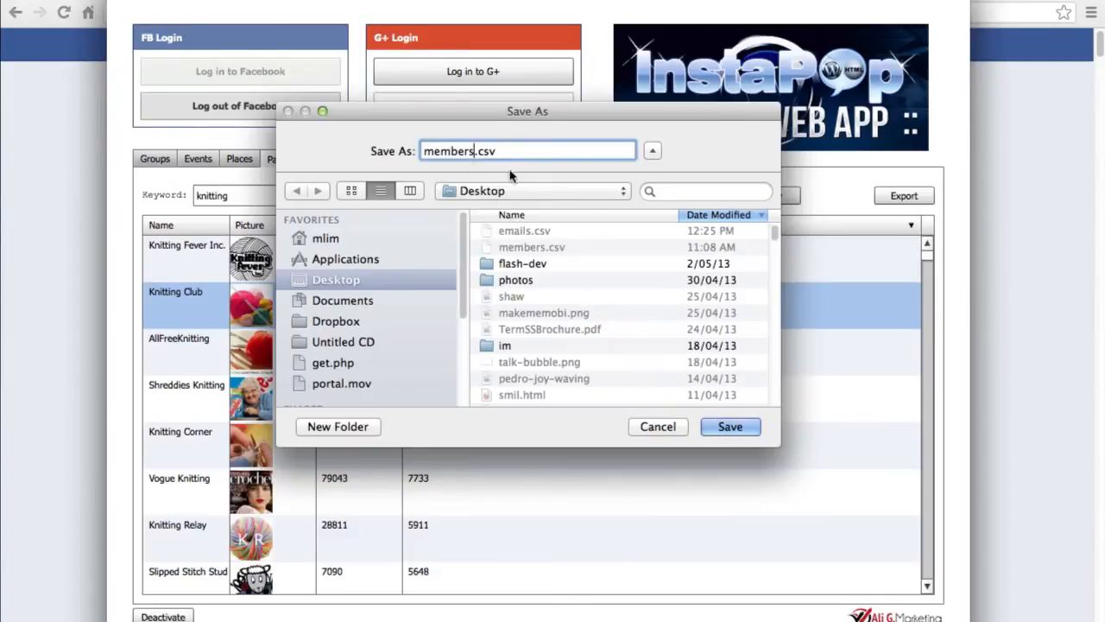
pyautogui.click(730, 425)
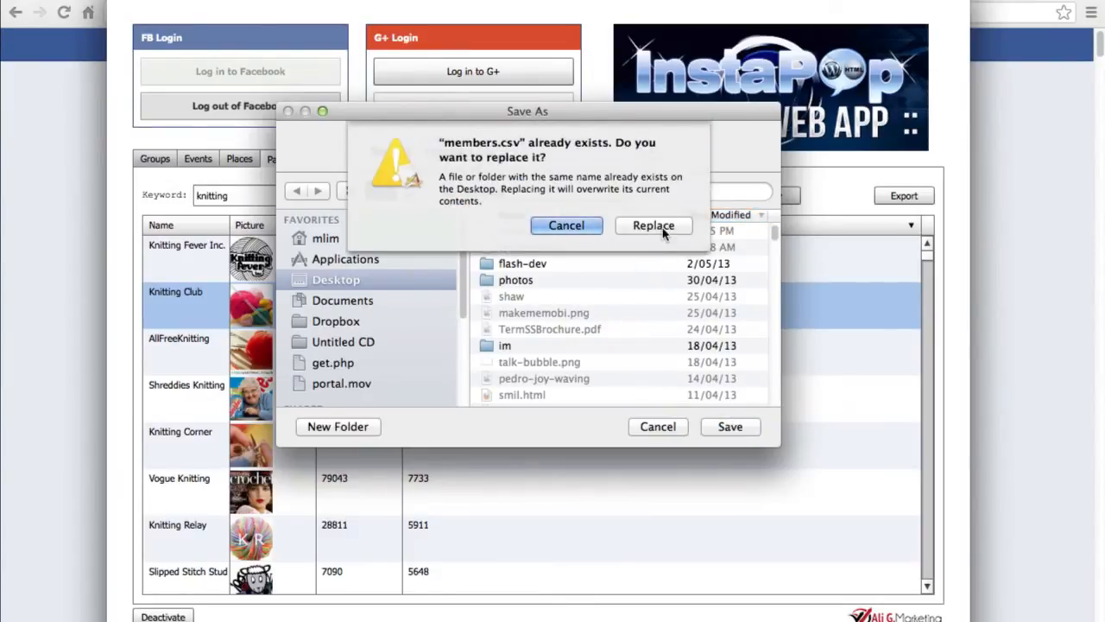
pyautogui.click(654, 225)
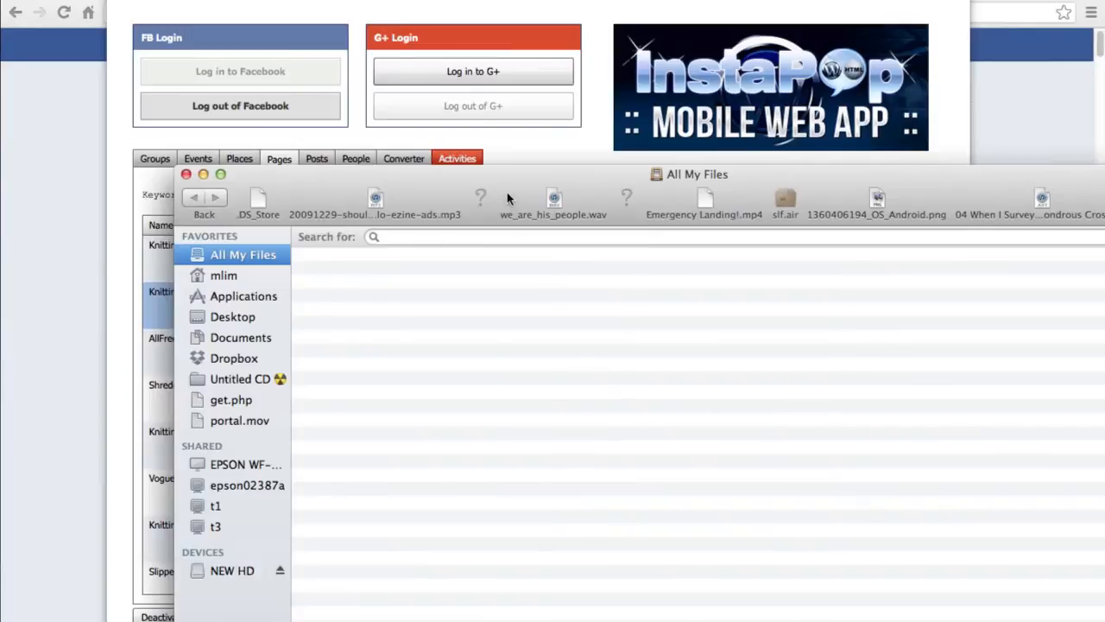
pyautogui.moveTo(237, 320)
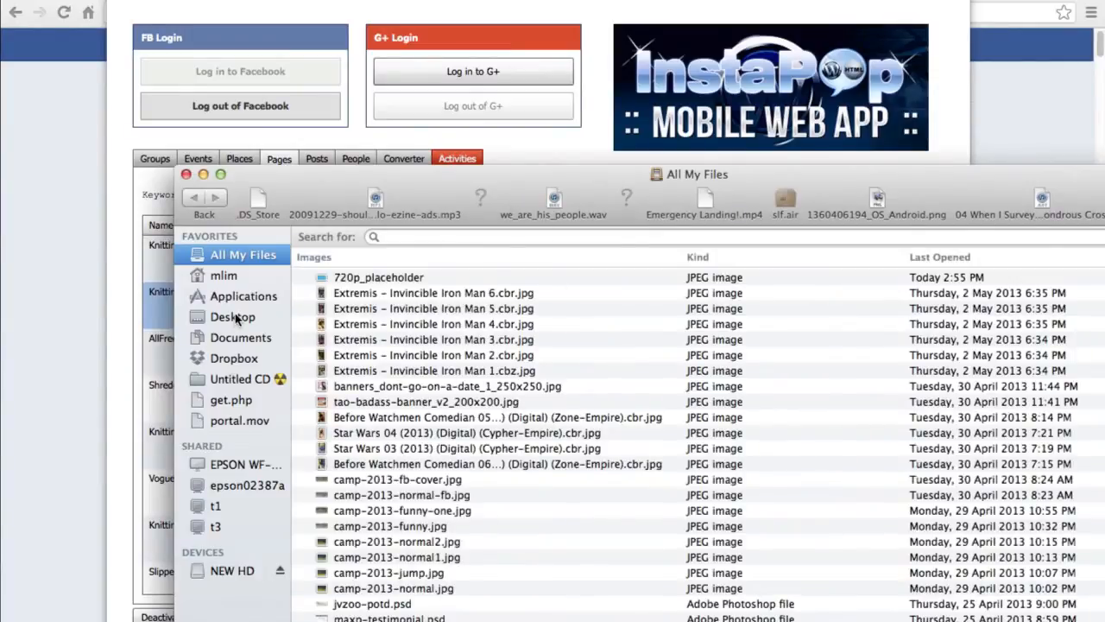
# - Select Desktop in the Finder sidebar to list its files
pyautogui.click(232, 316)
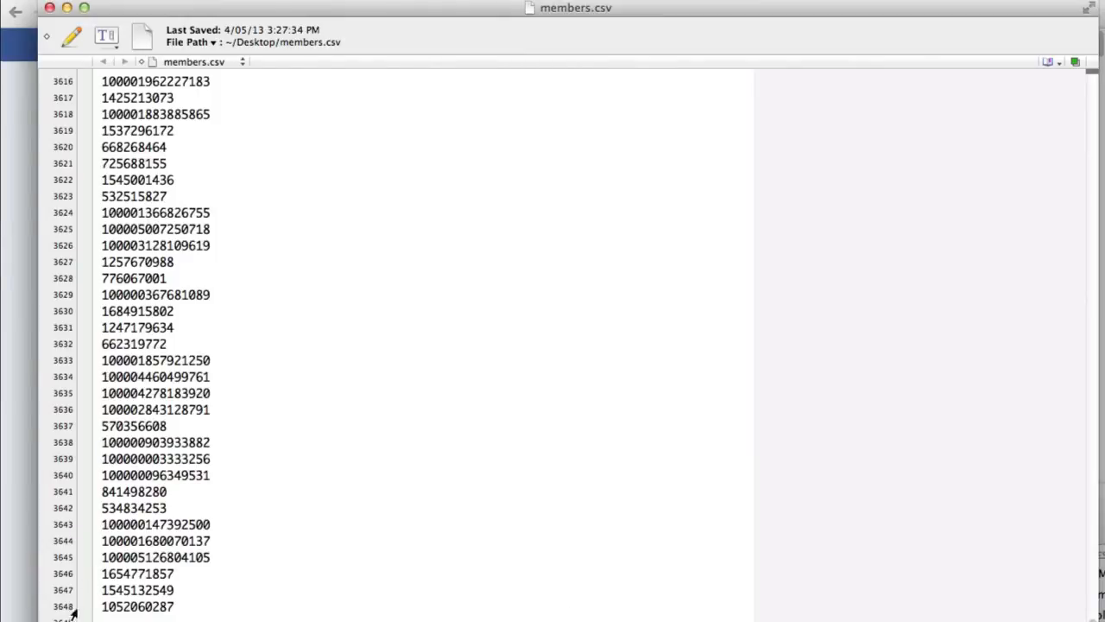
pyautogui.moveTo(442, 17)
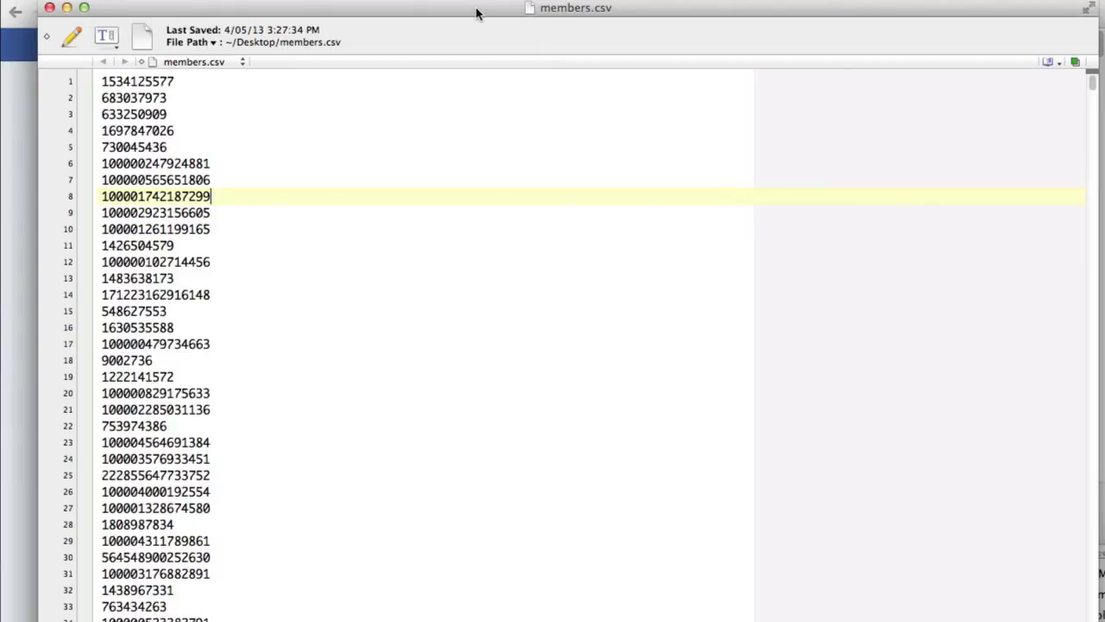
pyautogui.moveTo(571, 158)
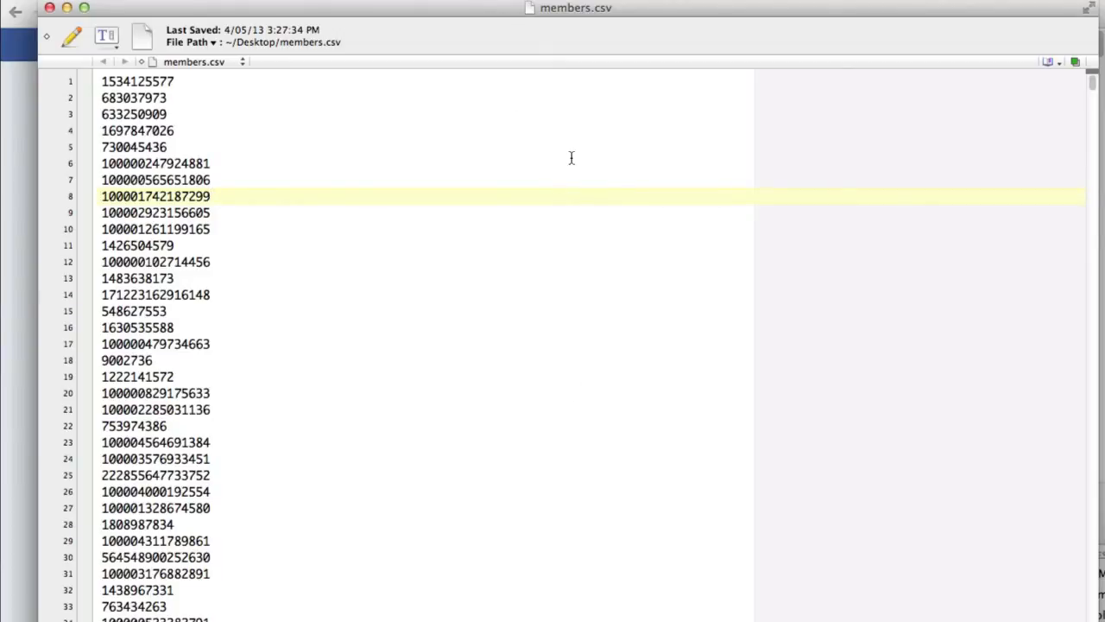
pyautogui.moveTo(478, 13)
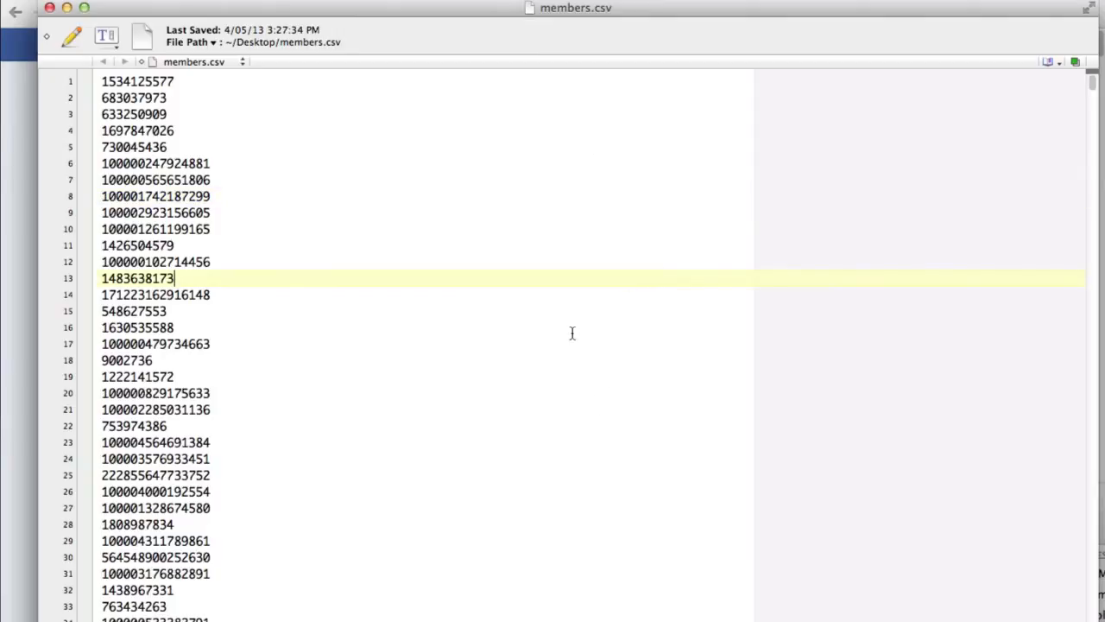
pyautogui.moveTo(596, 337)
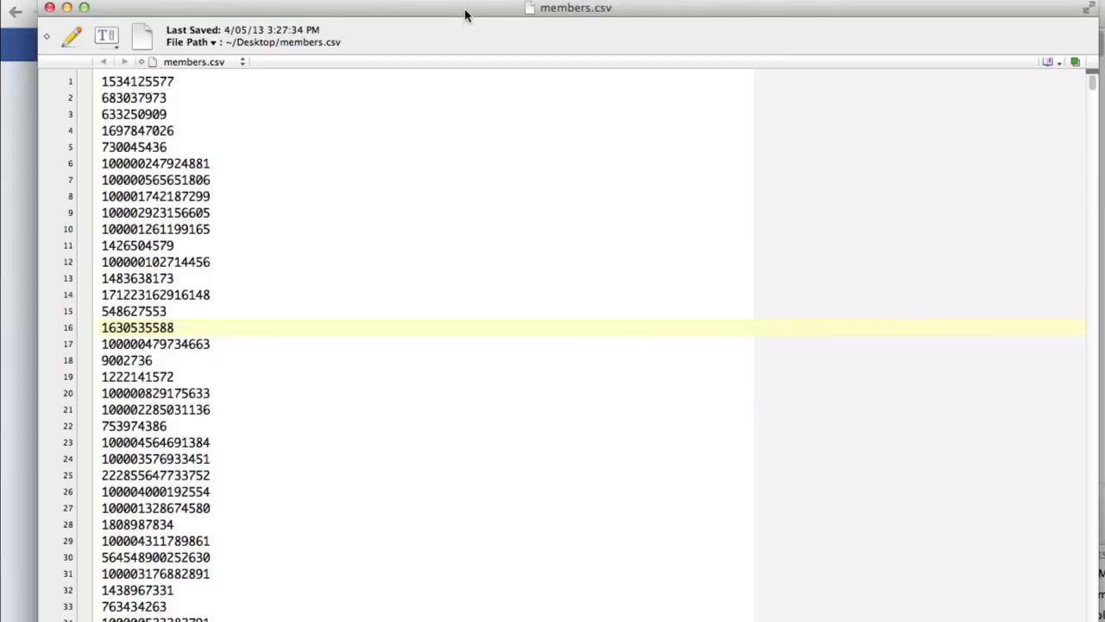
# - Focus the members.csv window in TextWrangler and scroll through the member IDs
pyautogui.click(170, 328)
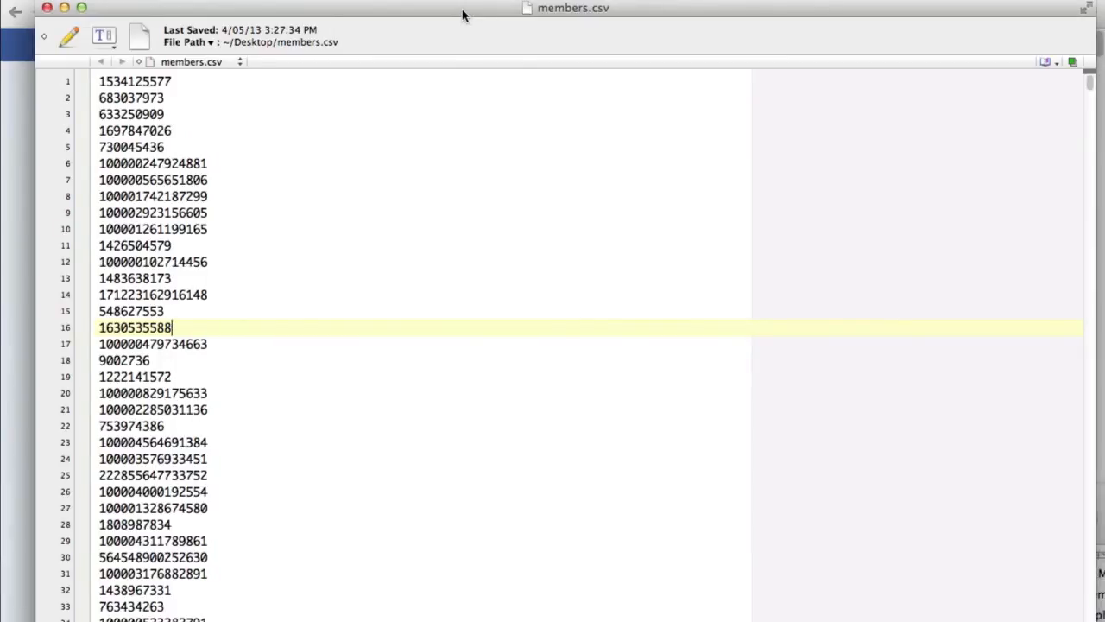
pyautogui.scroll(-3)
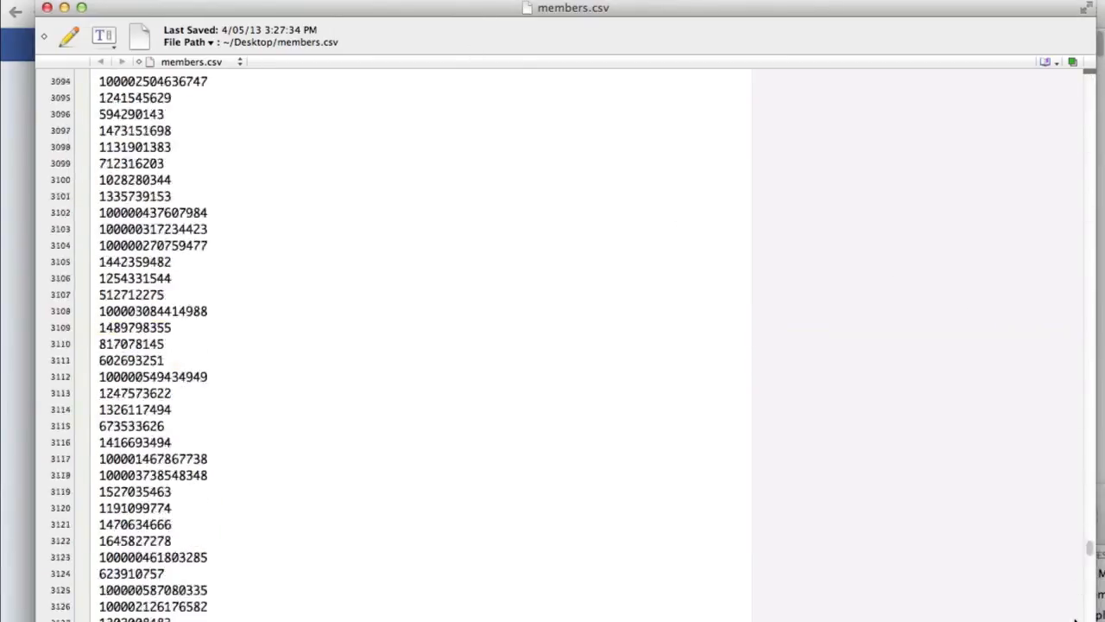
pyautogui.scroll(-3)
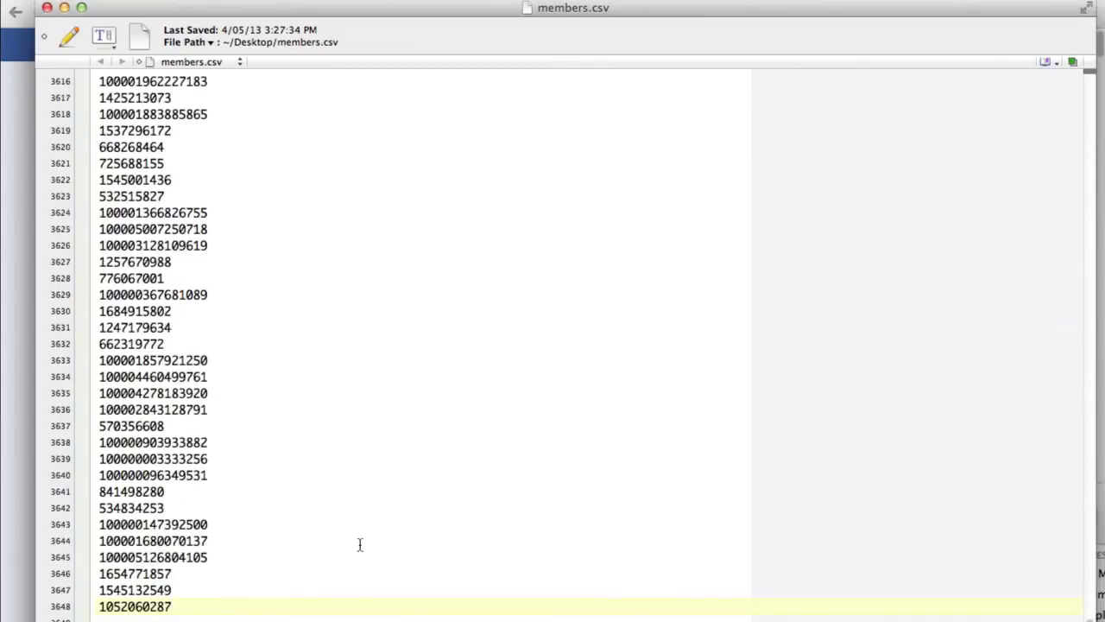
pyautogui.moveTo(392, 497)
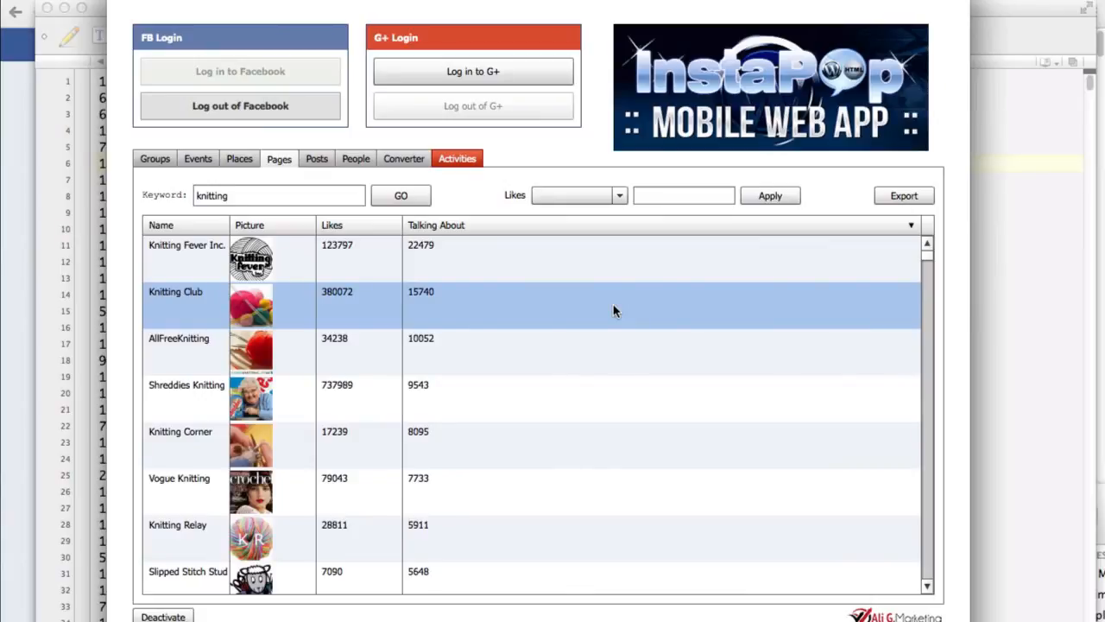
pyautogui.moveTo(837, 324)
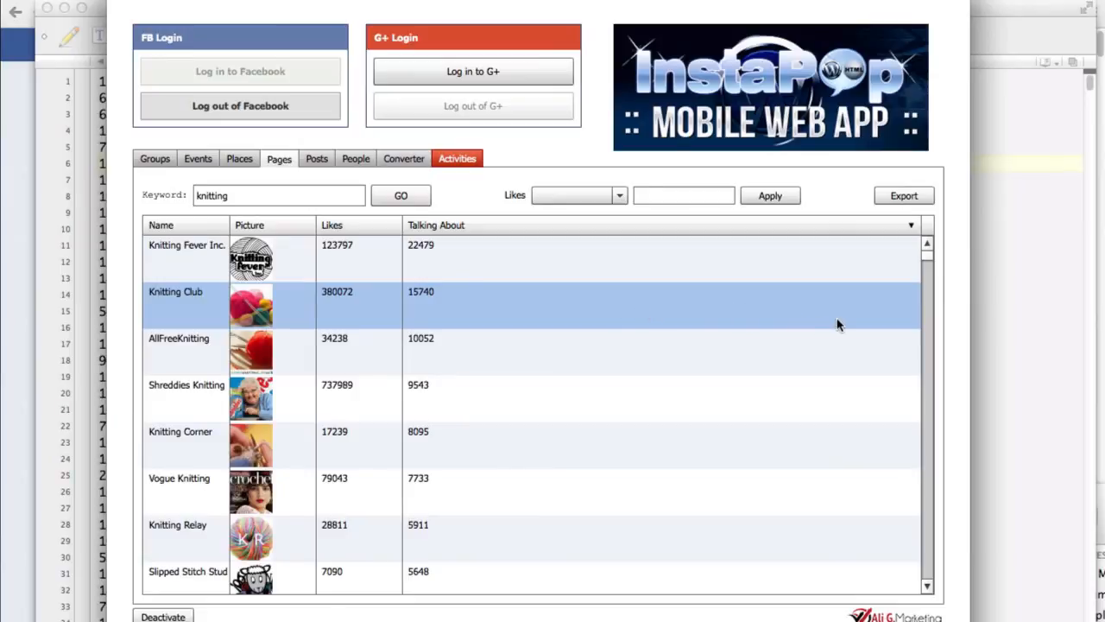